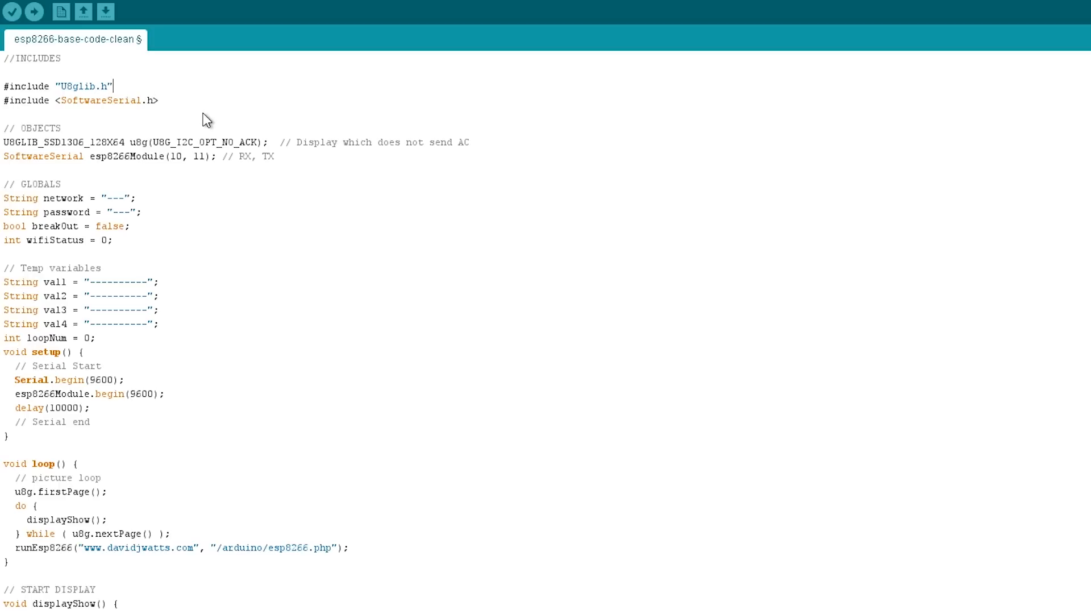
{"action": "mouse_move", "coordinate": [192, 112]}
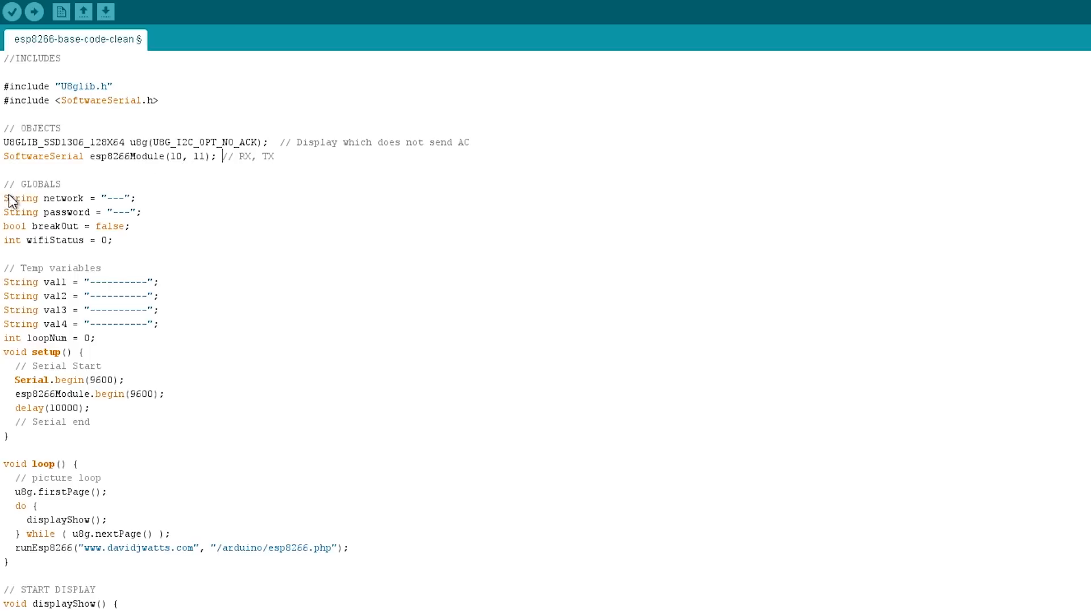
{"action": "mouse_move", "coordinate": [46, 204]}
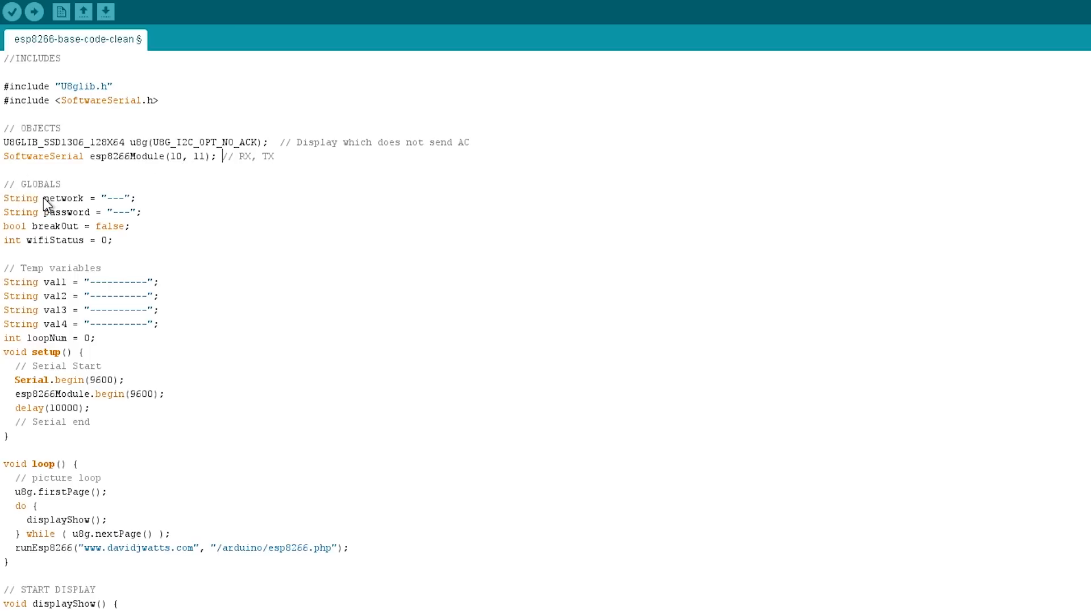
{"action": "mouse_move", "coordinate": [108, 208]}
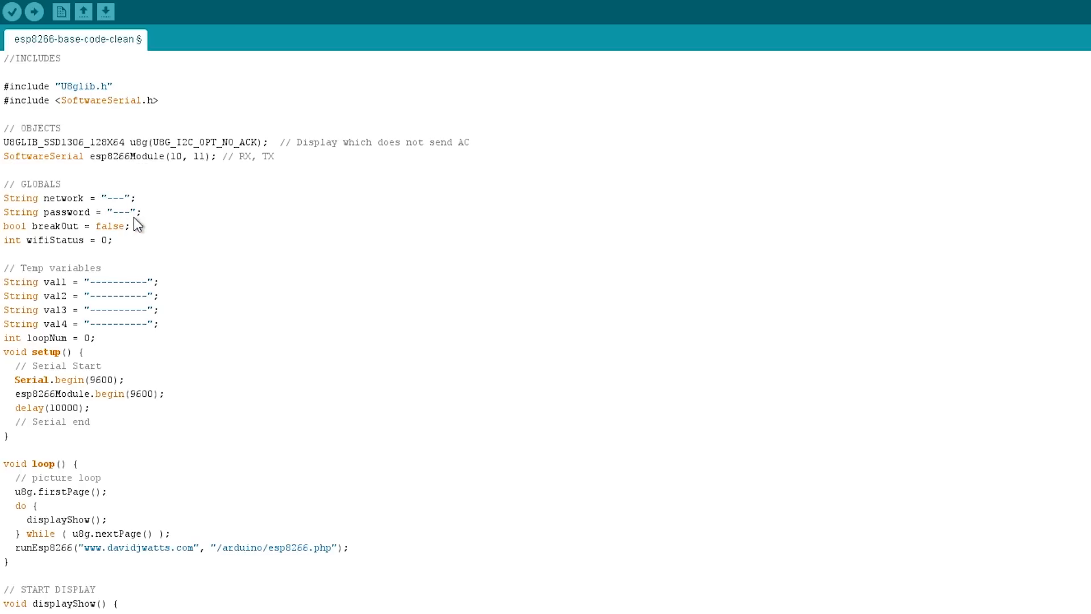
{"action": "mouse_move", "coordinate": [154, 235]}
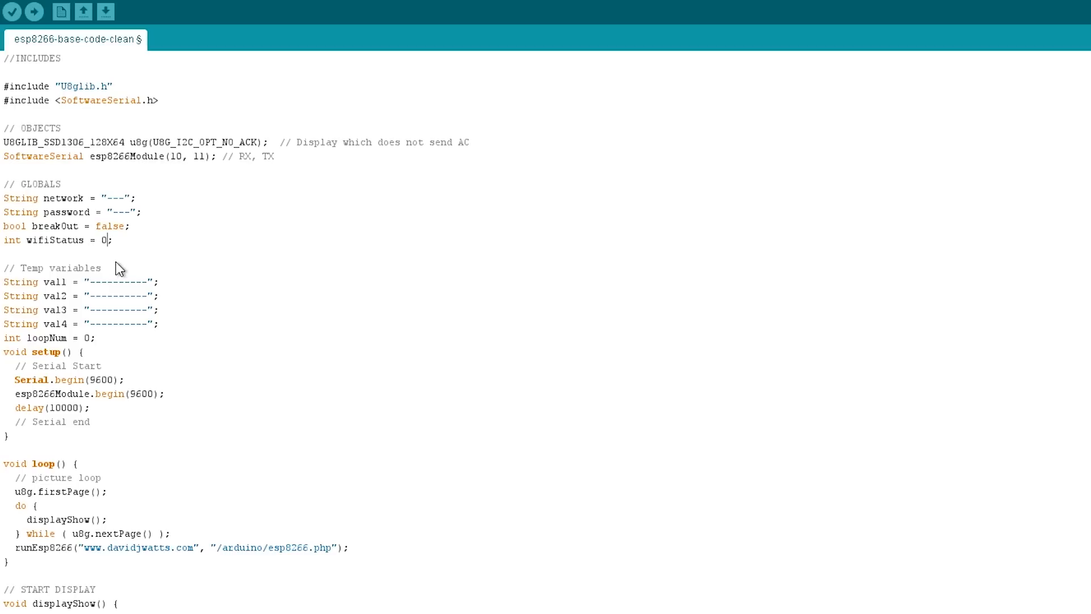
{"action": "mouse_move", "coordinate": [120, 249]}
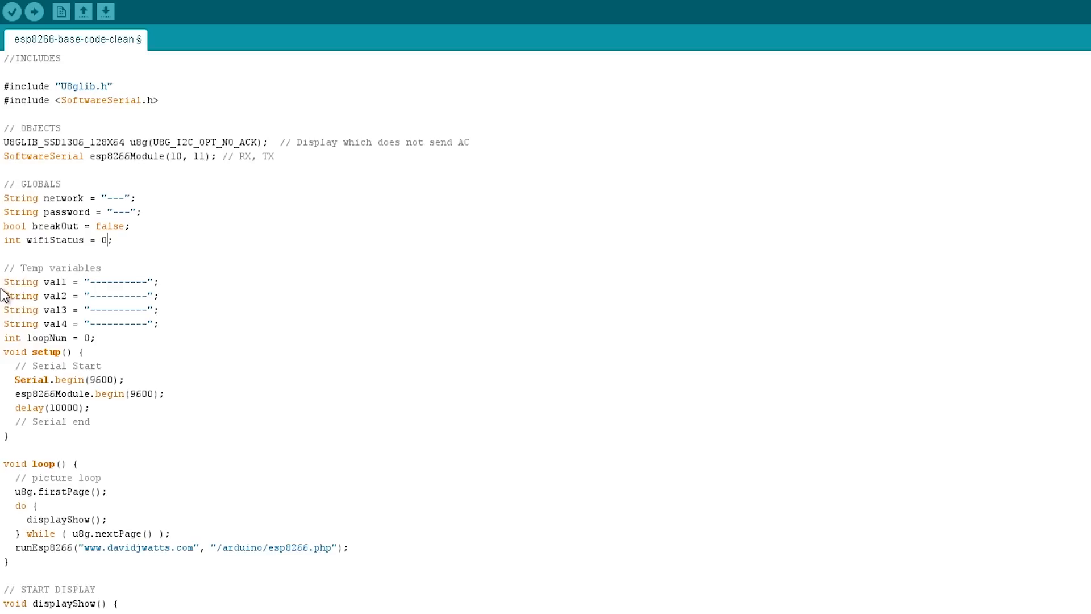
{"action": "mouse_move", "coordinate": [181, 339]}
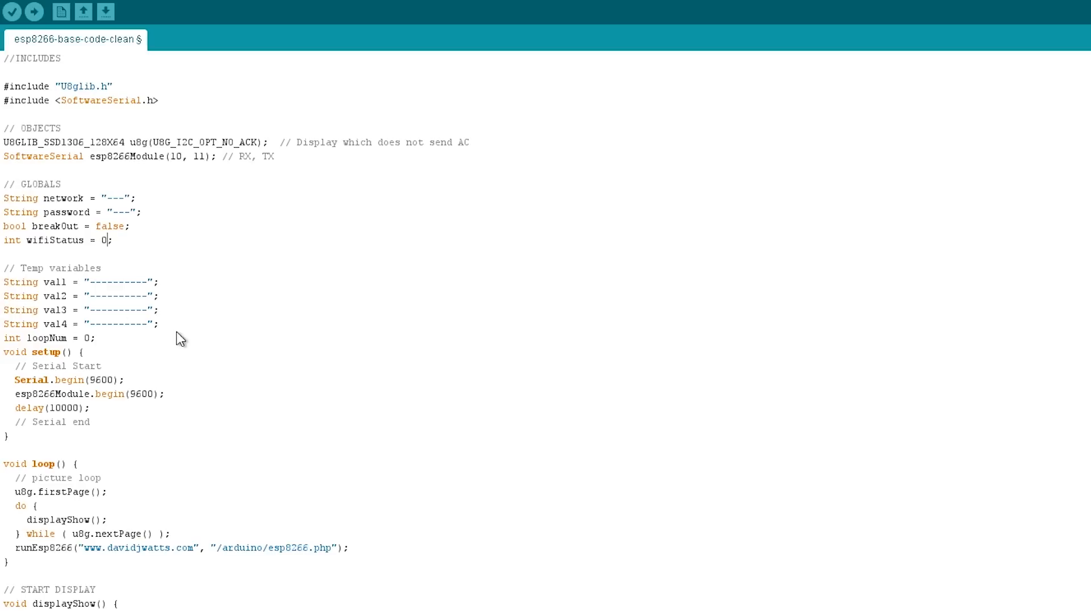
{"action": "mouse_move", "coordinate": [94, 291]}
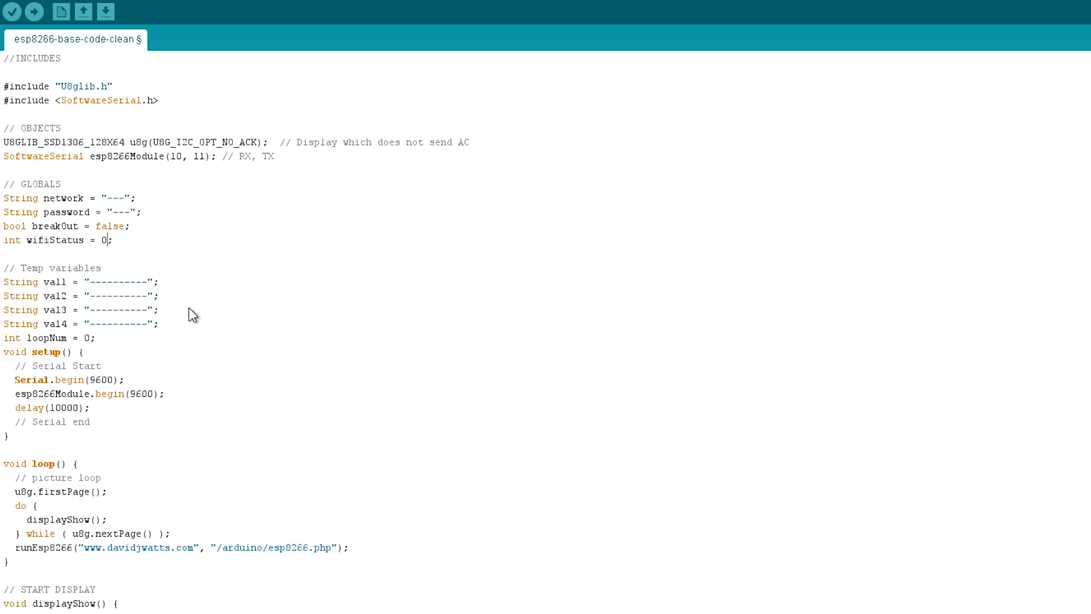
{"action": "mouse_move", "coordinate": [160, 407]}
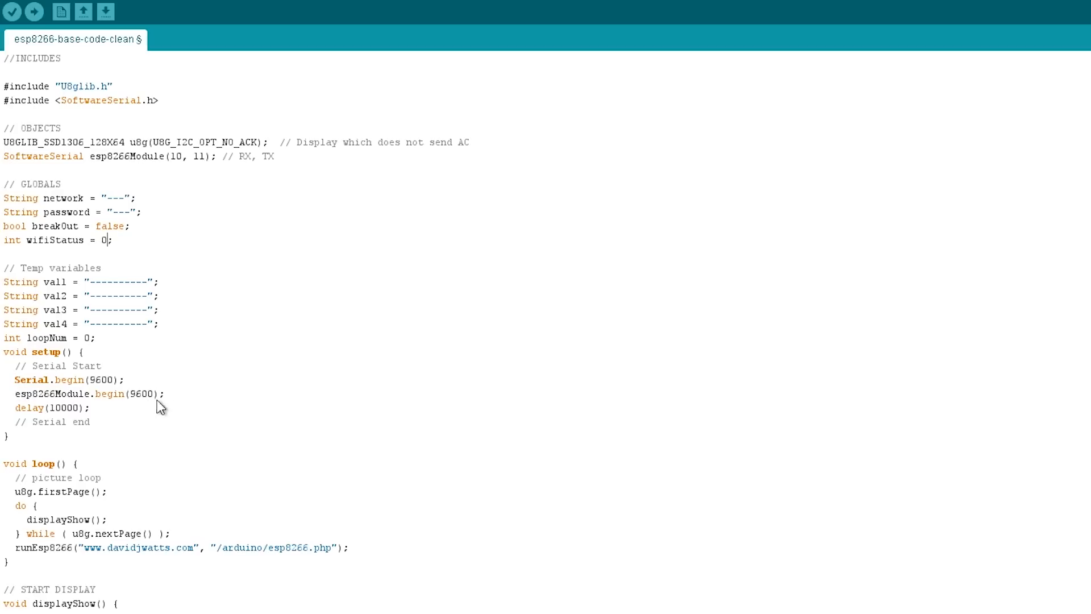
{"action": "mouse_move", "coordinate": [31, 387]}
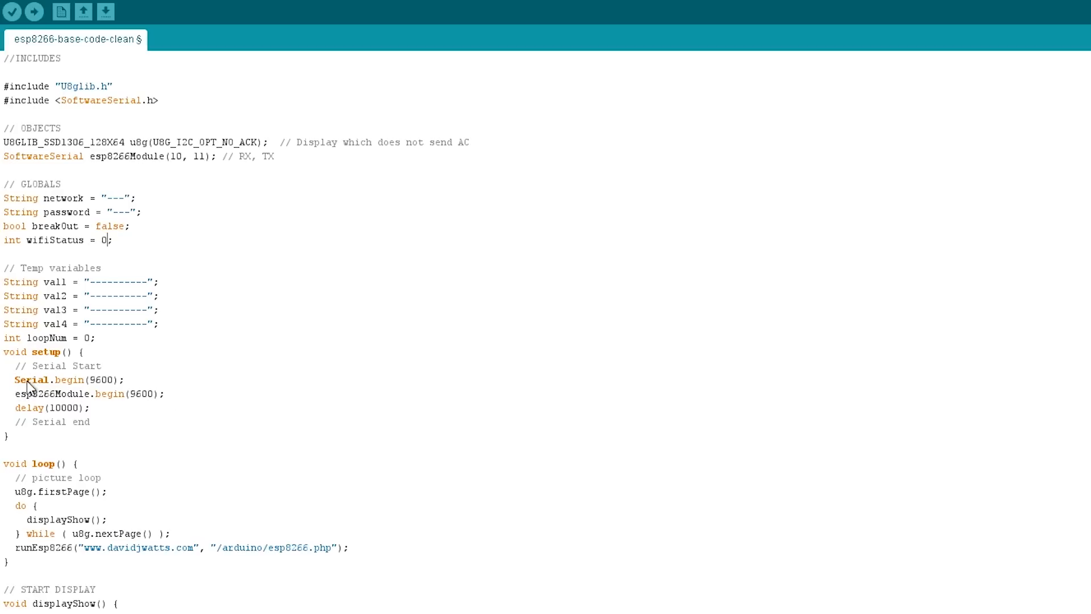
{"action": "mouse_move", "coordinate": [135, 406]}
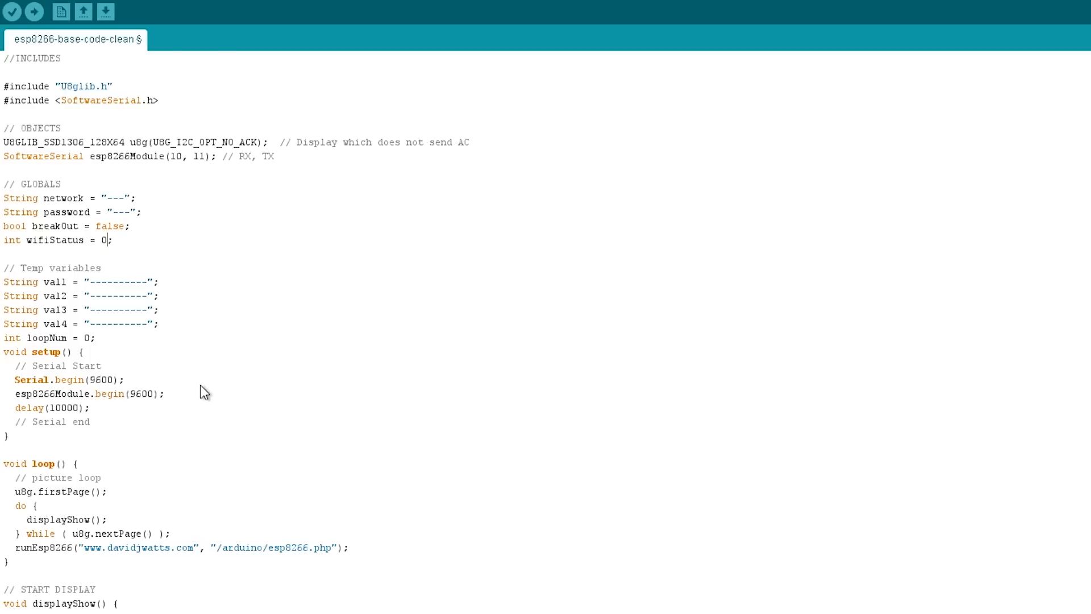
{"action": "mouse_move", "coordinate": [92, 419]}
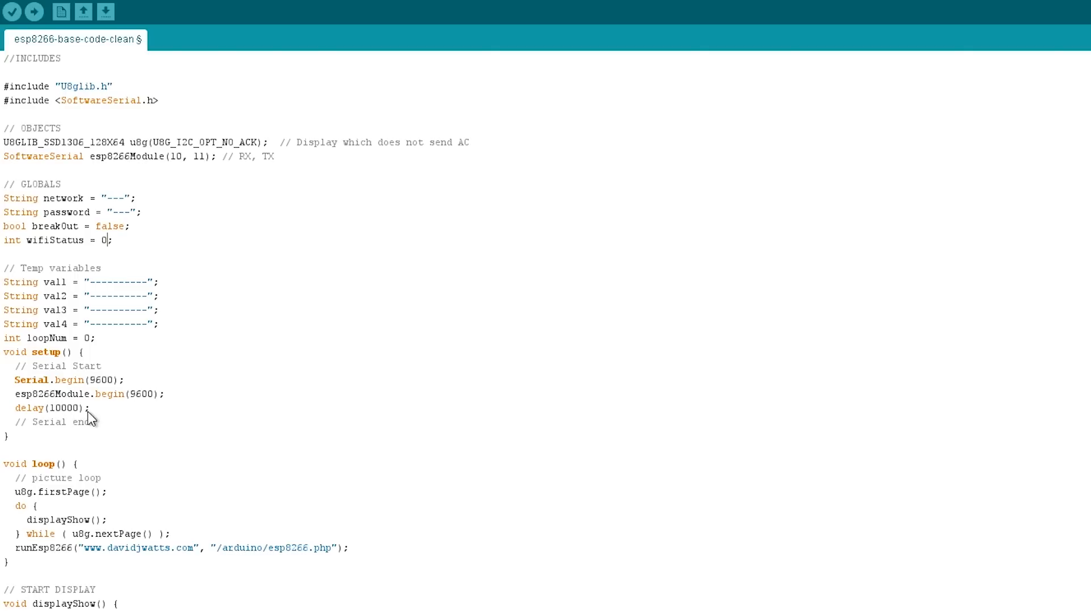
{"action": "mouse_move", "coordinate": [95, 418]}
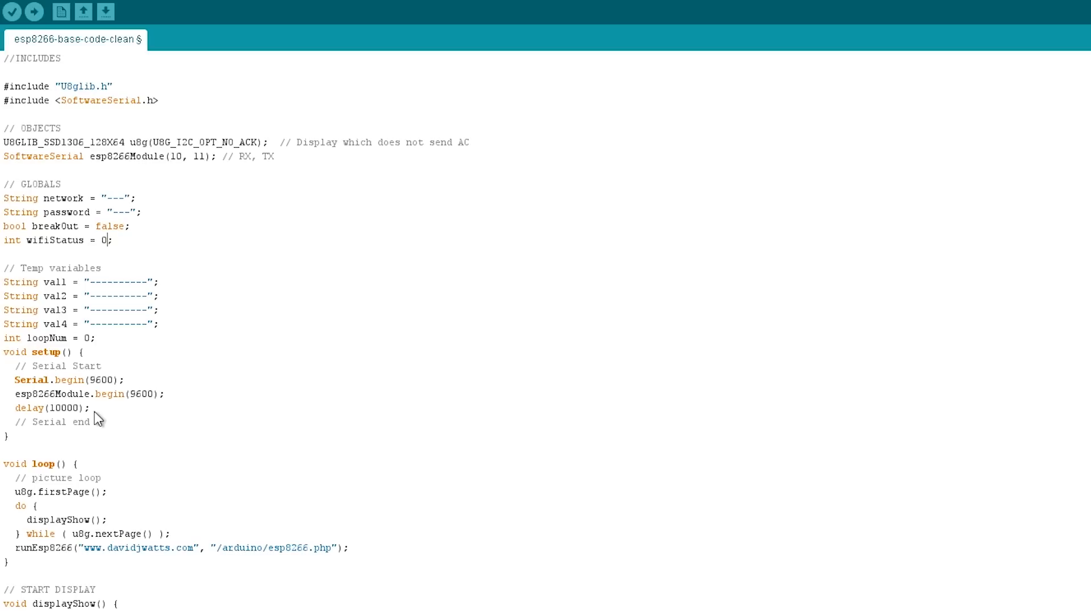
{"action": "mouse_move", "coordinate": [115, 438]}
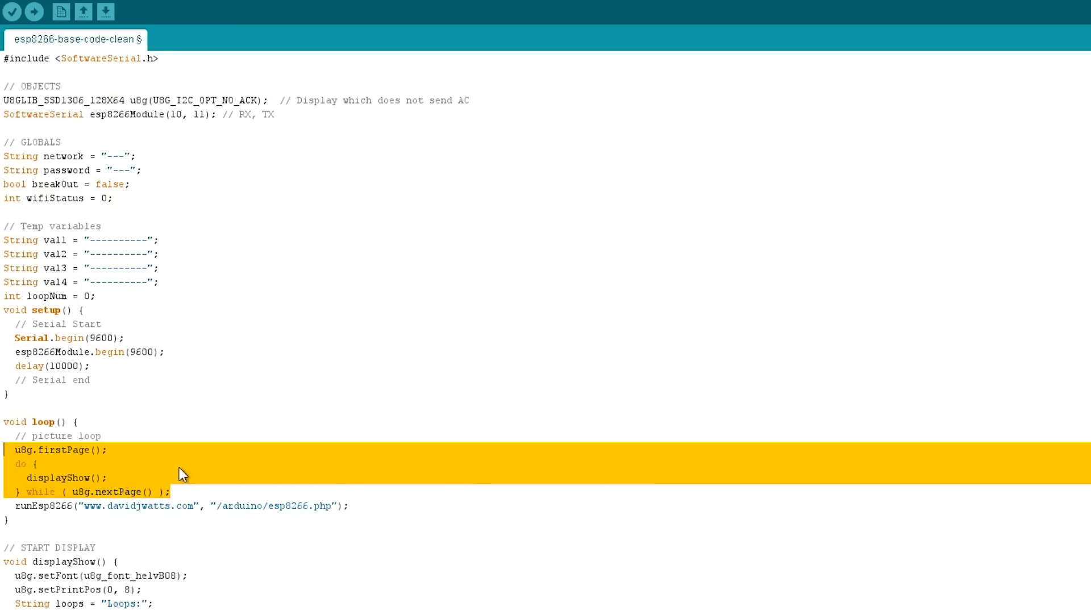
{"action": "mouse_move", "coordinate": [195, 494]}
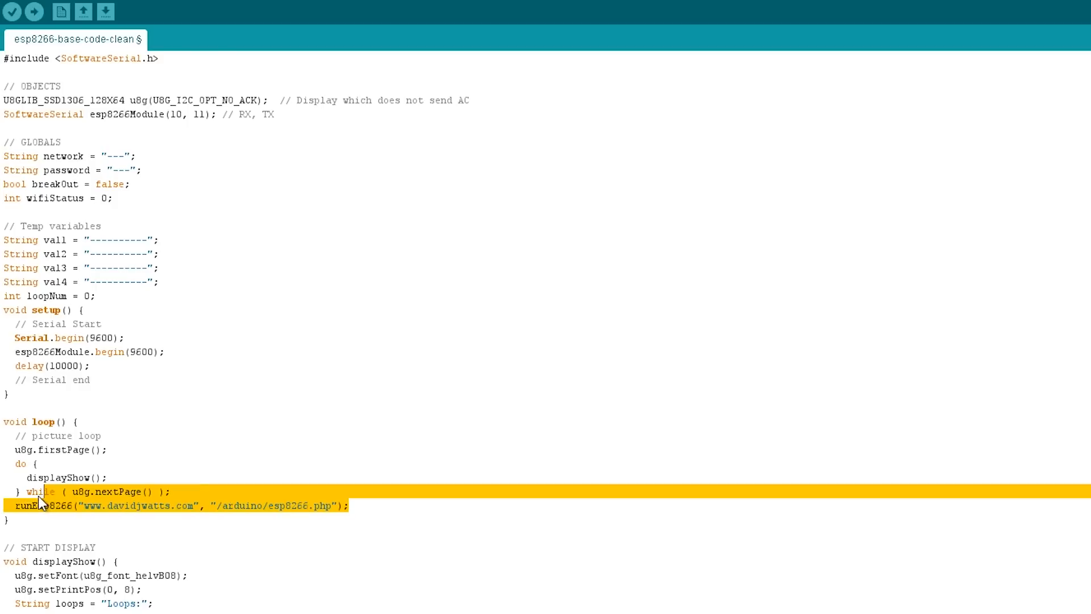
Clear the selection in loop() and scroll past displayShow() to runEsp8266's wifiStatus switch.
{"action": "left_click", "coordinate": [17, 506]}
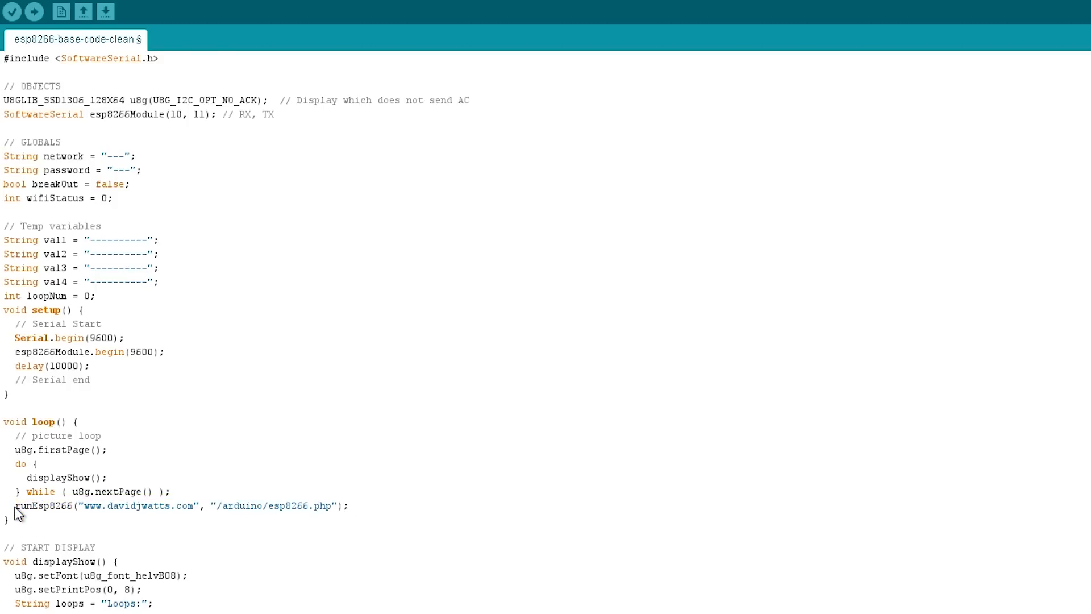
{"action": "mouse_move", "coordinate": [38, 518]}
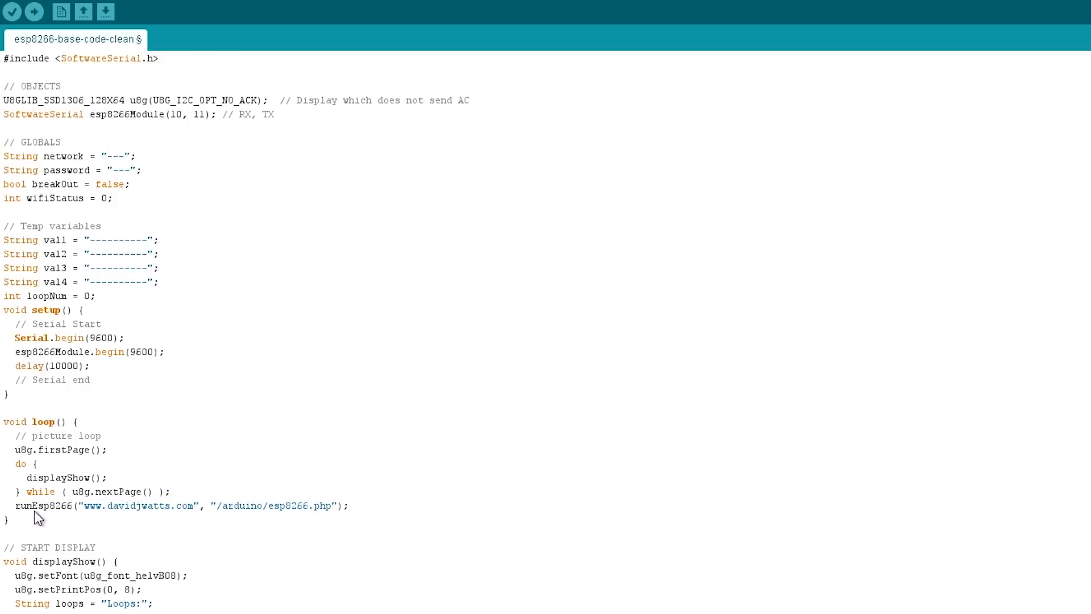
{"action": "mouse_move", "coordinate": [237, 532]}
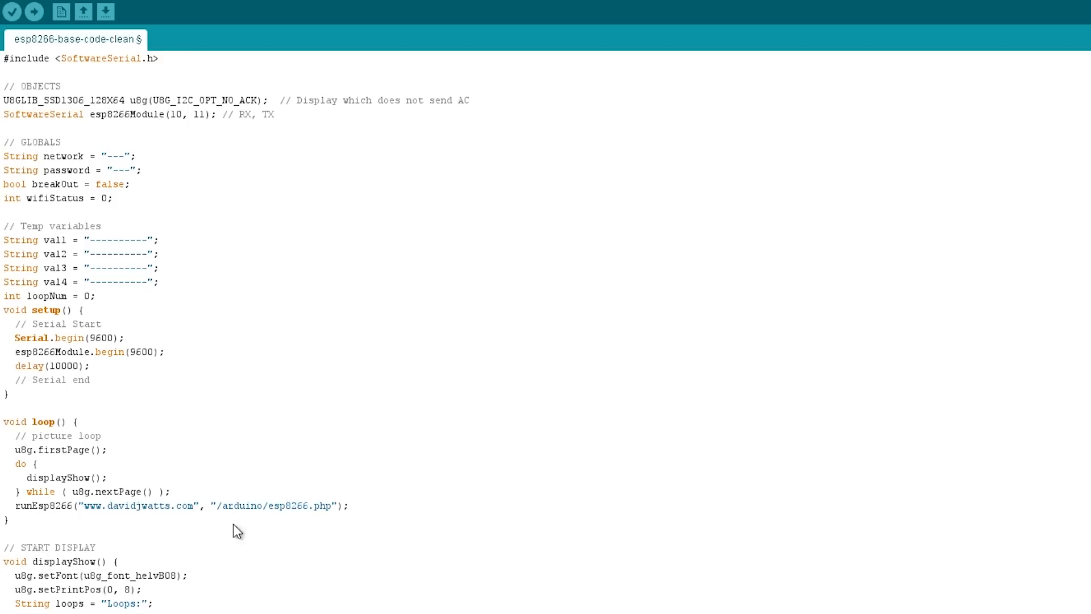
{"action": "mouse_move", "coordinate": [91, 513]}
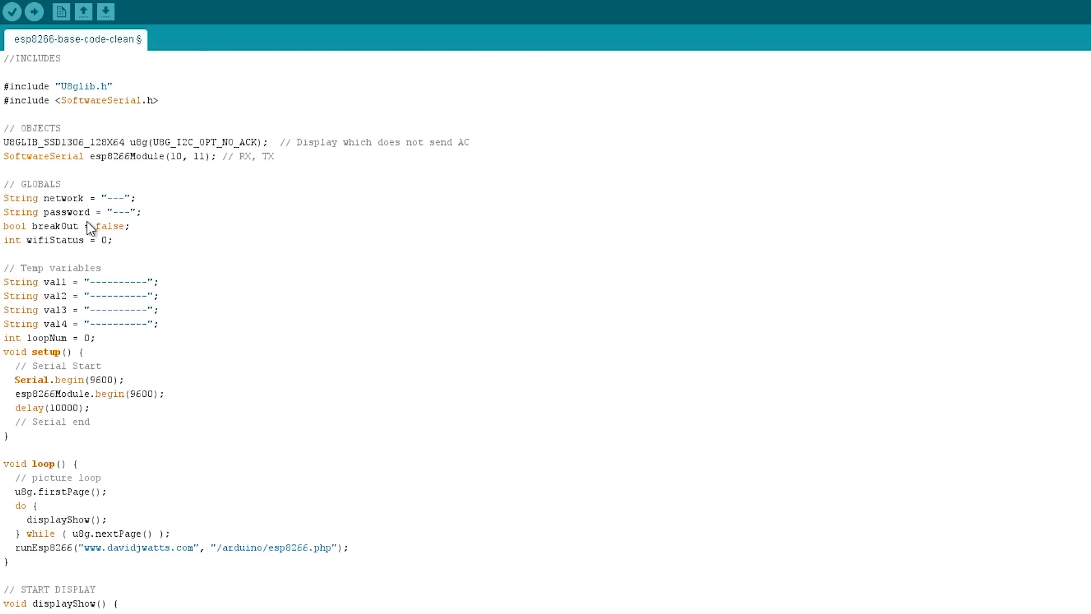
{"action": "scroll", "scroll_direction": "down", "scroll_amount": 3}
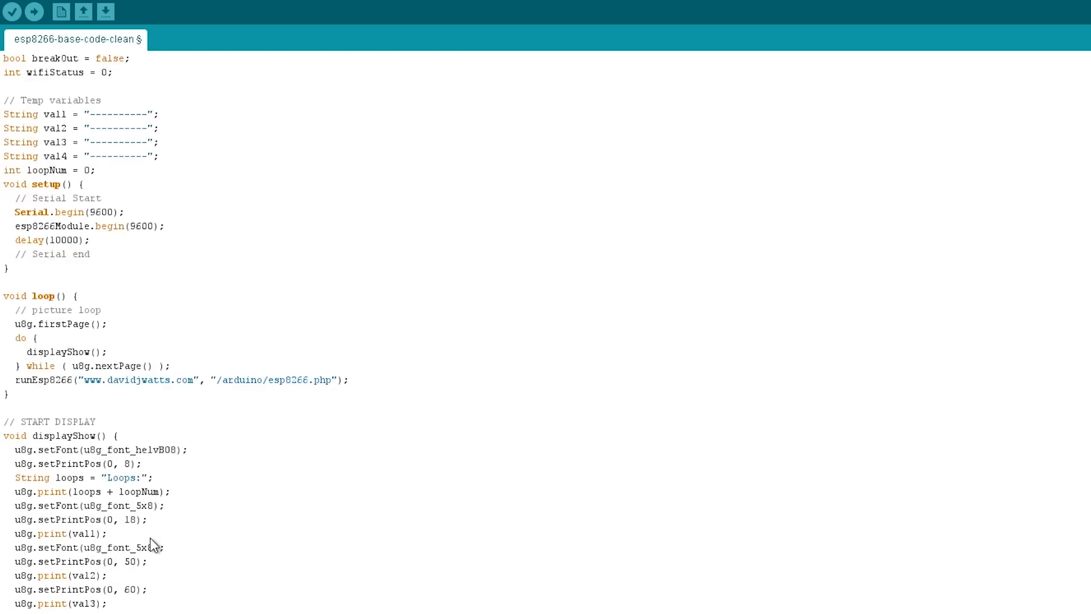
{"action": "scroll", "scroll_direction": "down", "scroll_amount": 3}
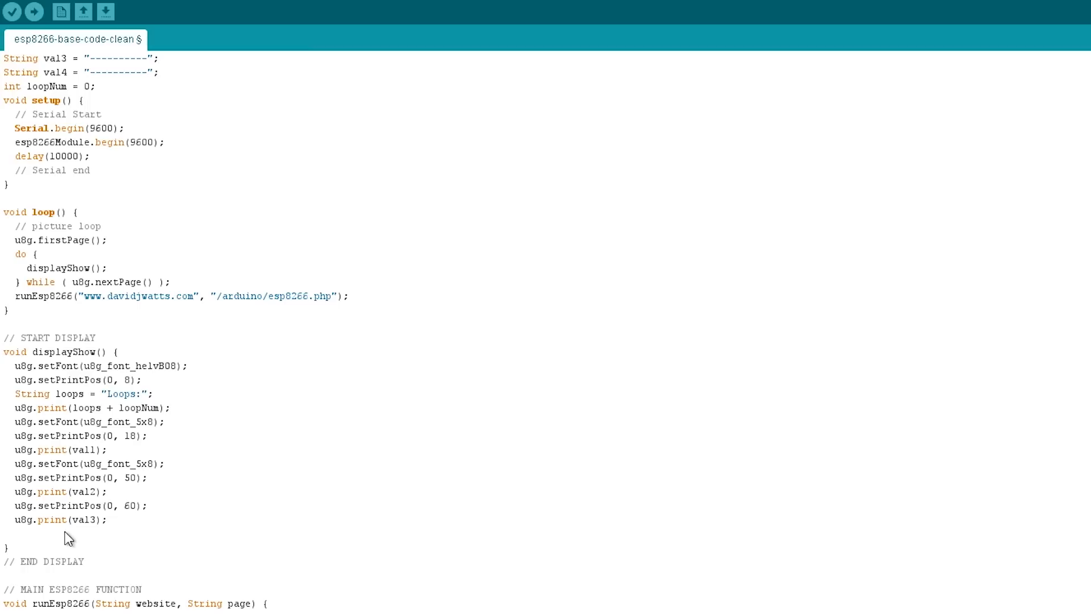
{"action": "scroll", "scroll_direction": "down", "scroll_amount": 3}
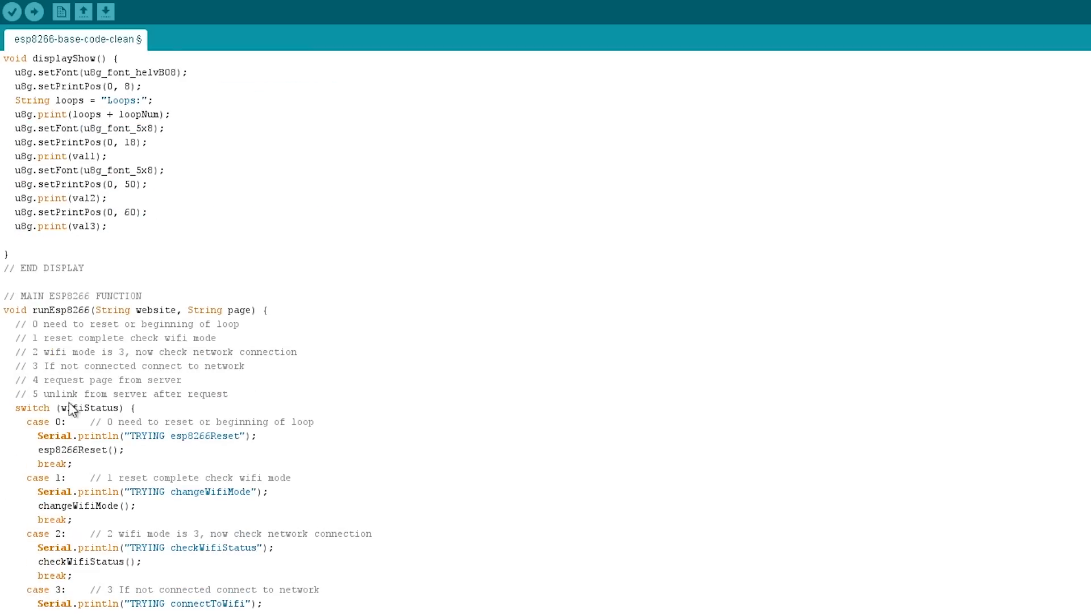
{"action": "mouse_move", "coordinate": [267, 353]}
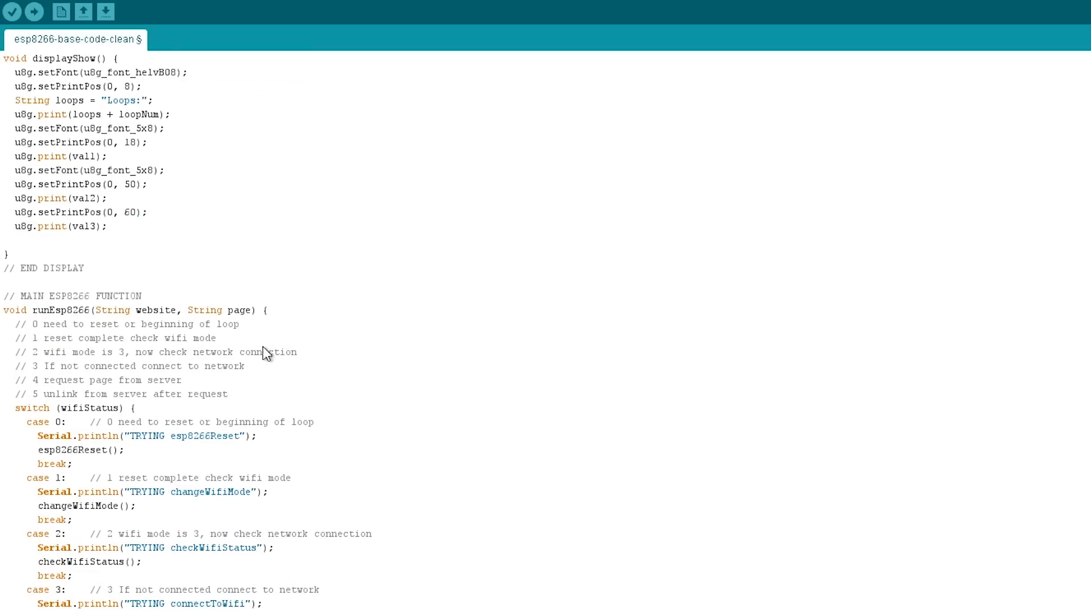
{"action": "mouse_move", "coordinate": [148, 314]}
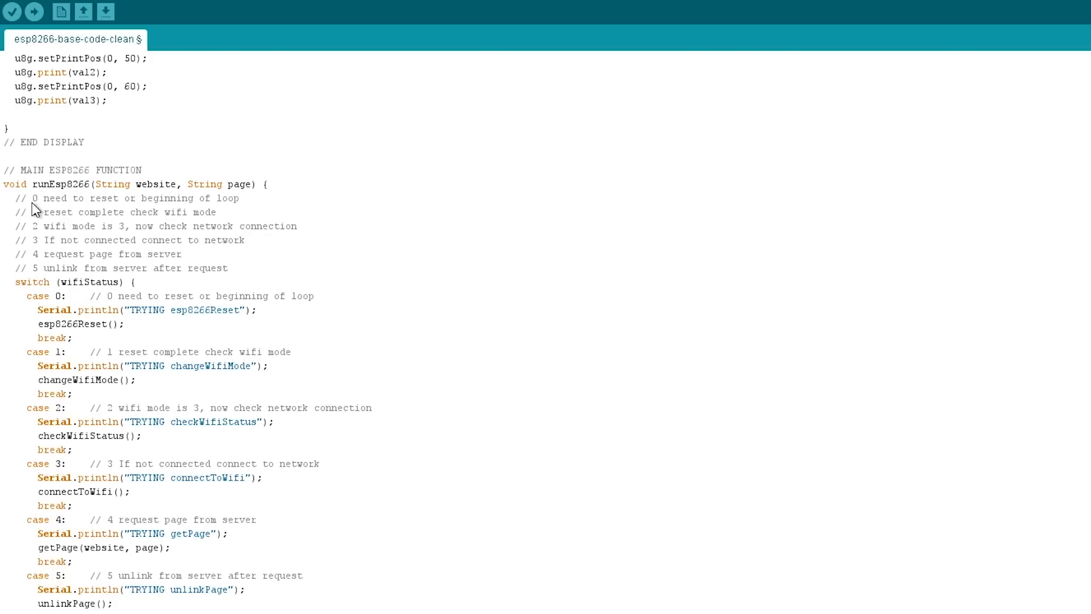
Highlight wifiStatus and walk through switch cases 0 to 5 with their reset, wifi and page calls.
{"action": "double_click", "coordinate": [89, 282]}
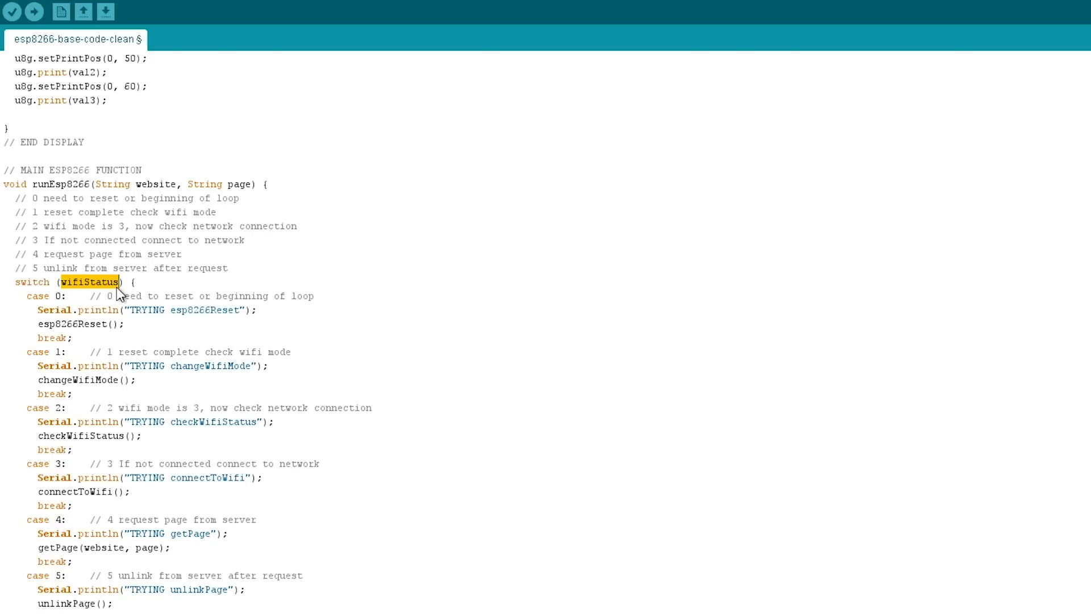
{"action": "mouse_move", "coordinate": [129, 282]}
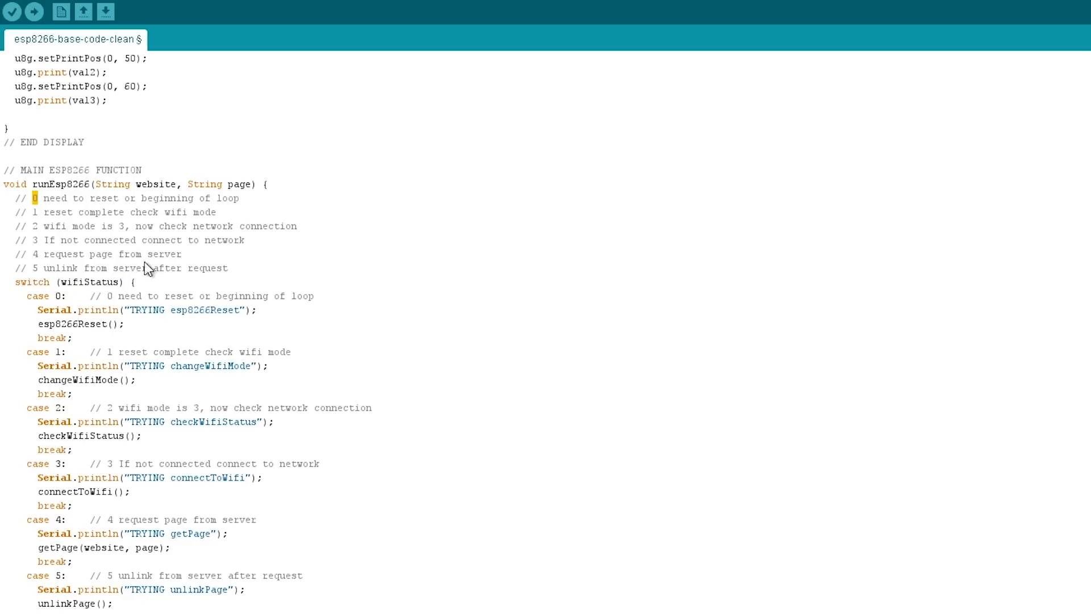
{"action": "mouse_move", "coordinate": [97, 289]}
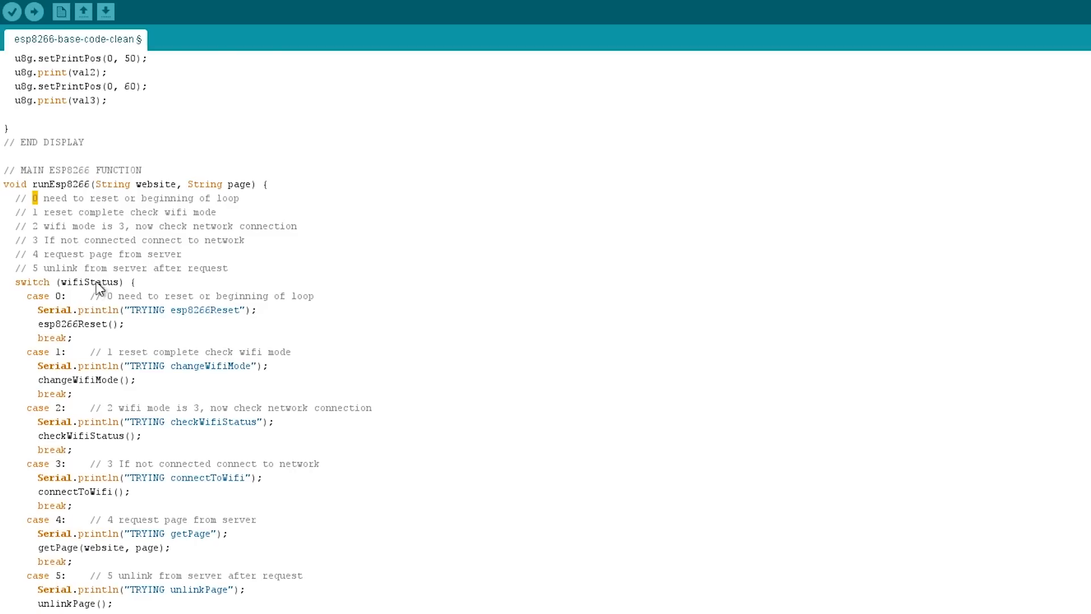
{"action": "mouse_move", "coordinate": [108, 406]}
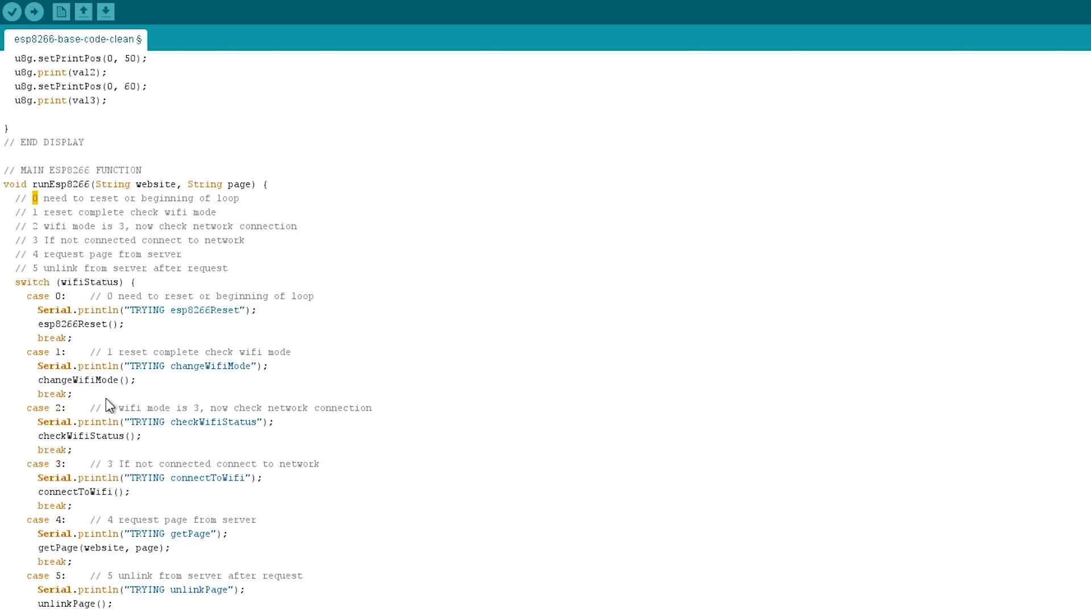
{"action": "mouse_move", "coordinate": [118, 381]}
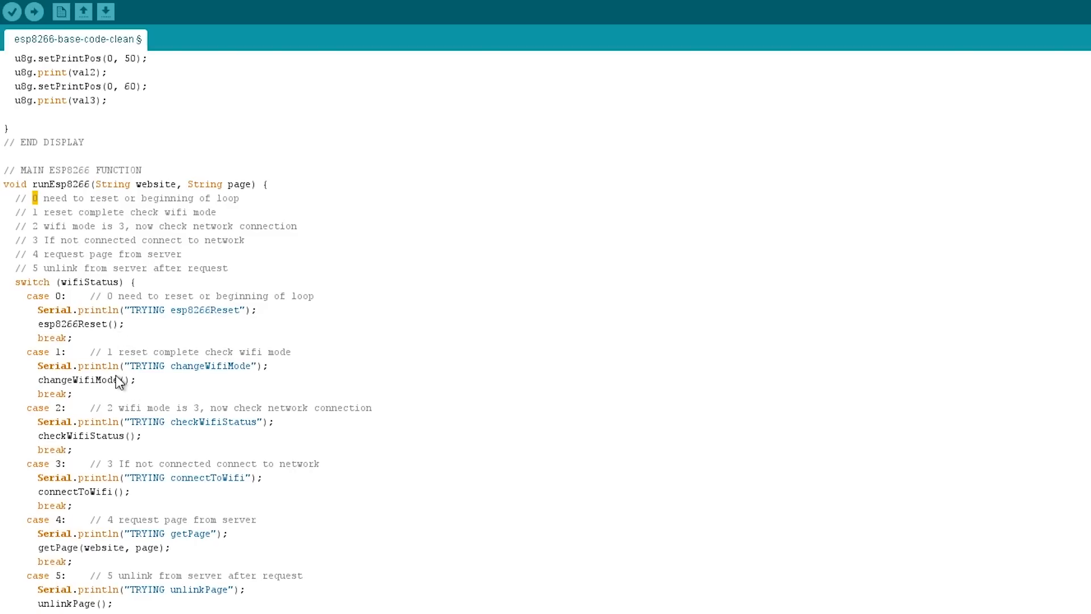
{"action": "left_click", "coordinate": [137, 381]}
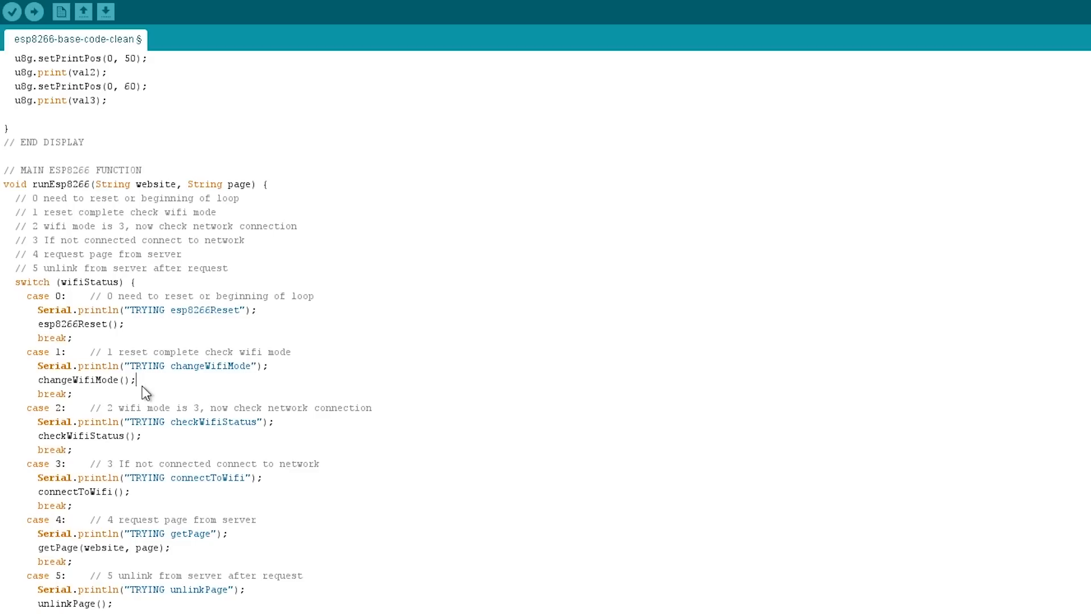
{"action": "mouse_move", "coordinate": [29, 236]}
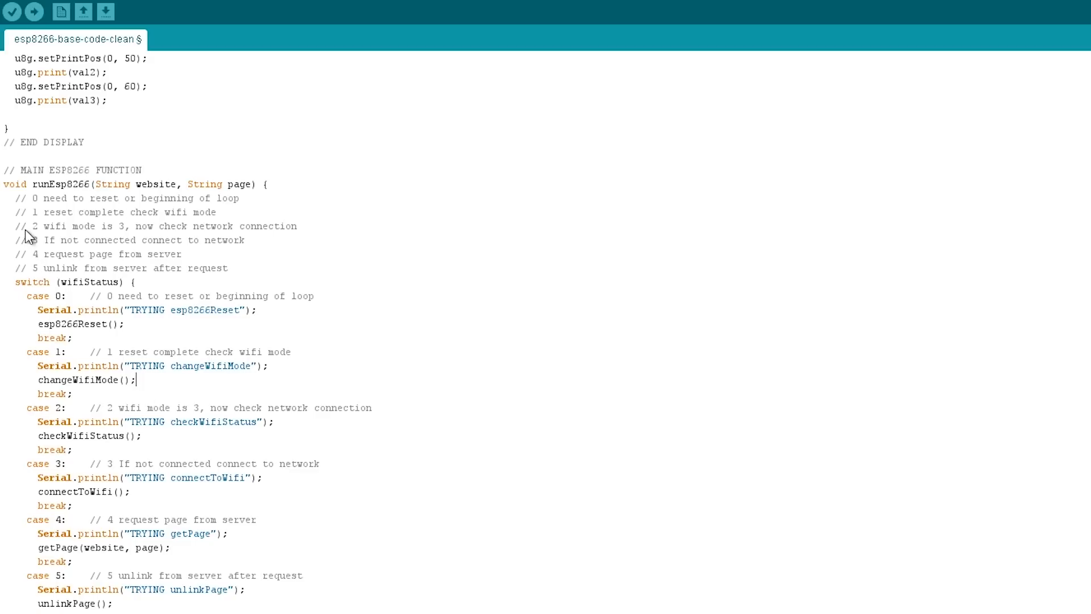
{"action": "mouse_move", "coordinate": [59, 419]}
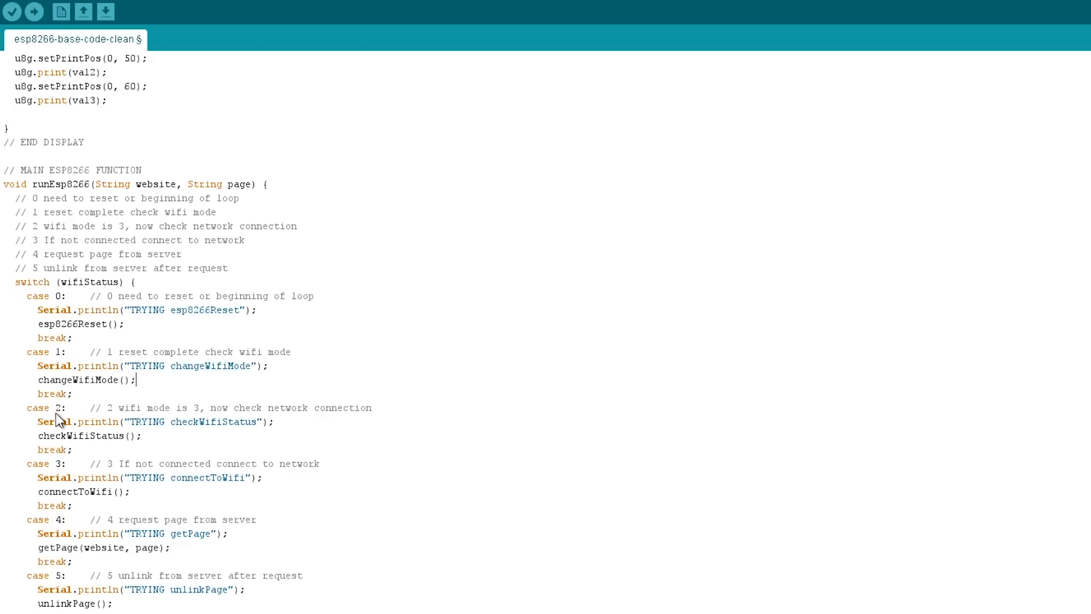
{"action": "mouse_move", "coordinate": [45, 438]}
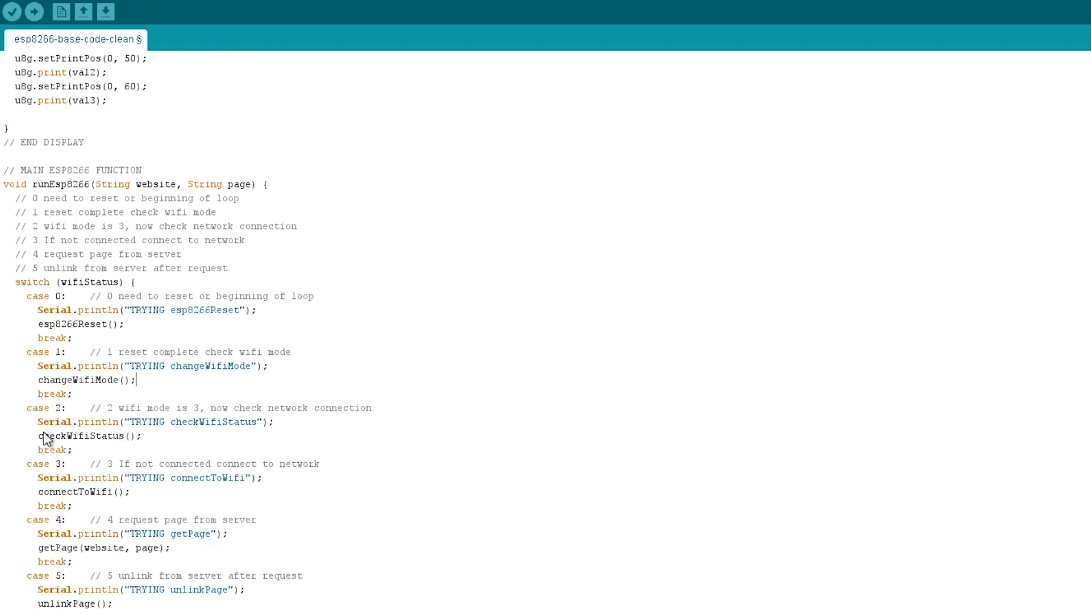
{"action": "mouse_move", "coordinate": [162, 448]}
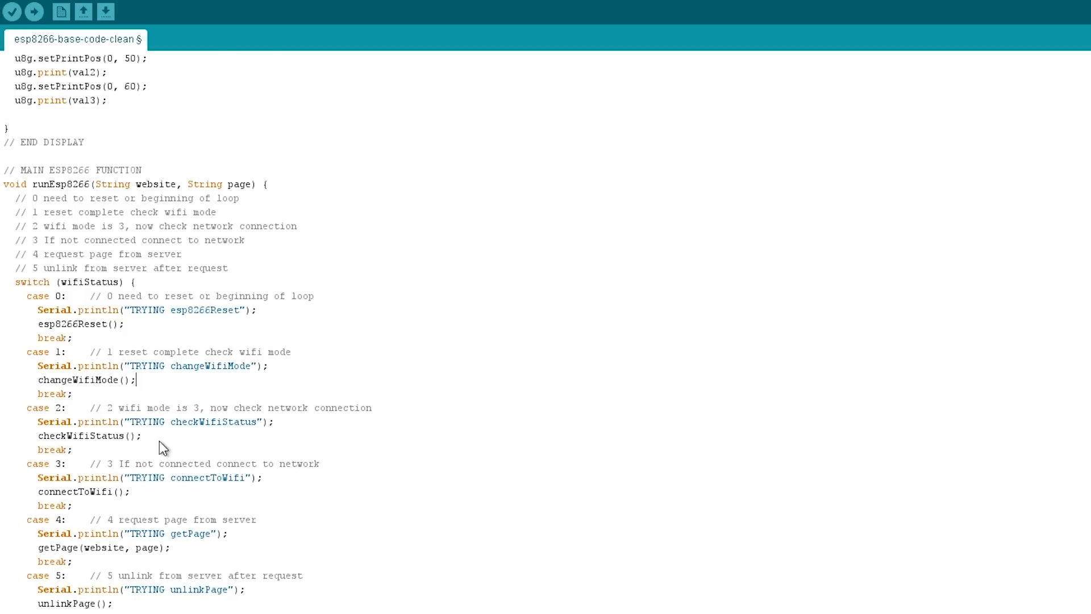
{"action": "mouse_move", "coordinate": [116, 463]}
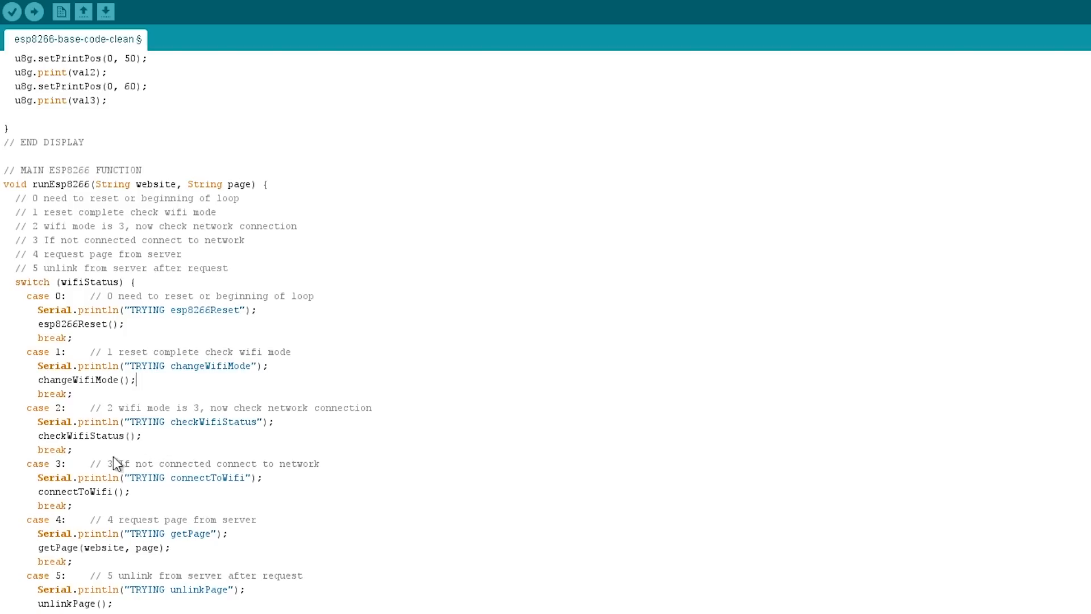
{"action": "double_click", "coordinate": [62, 519]}
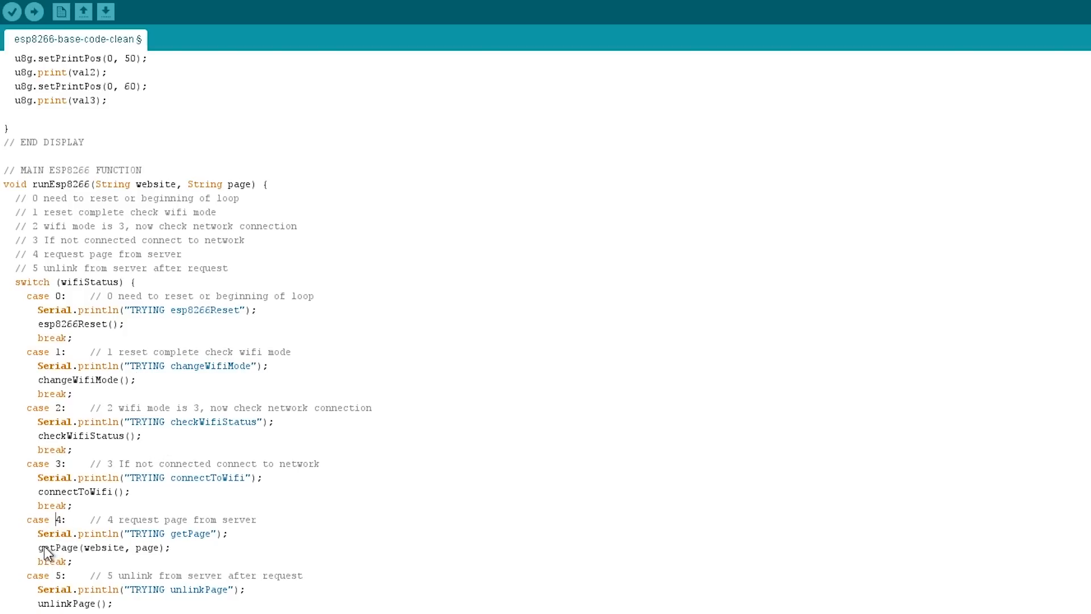
{"action": "mouse_move", "coordinate": [106, 501]}
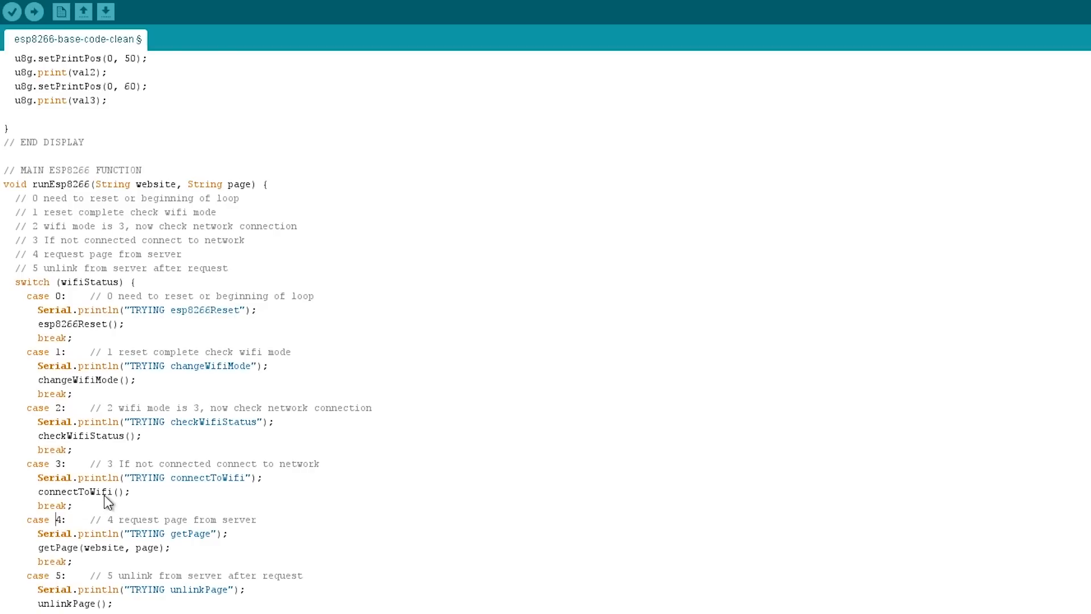
{"action": "mouse_move", "coordinate": [37, 603]}
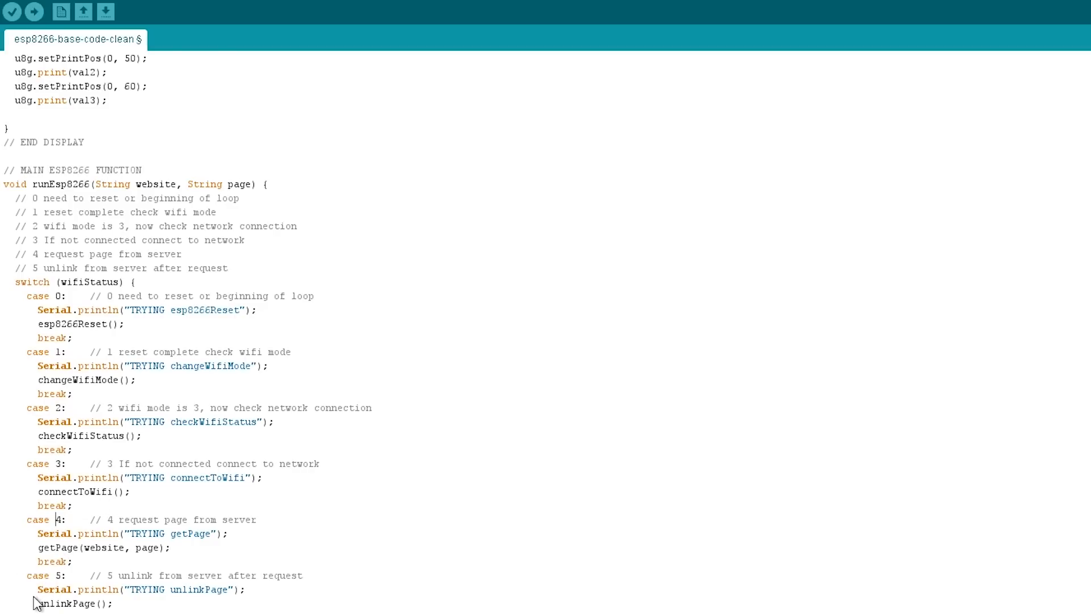
{"action": "mouse_move", "coordinate": [79, 424]}
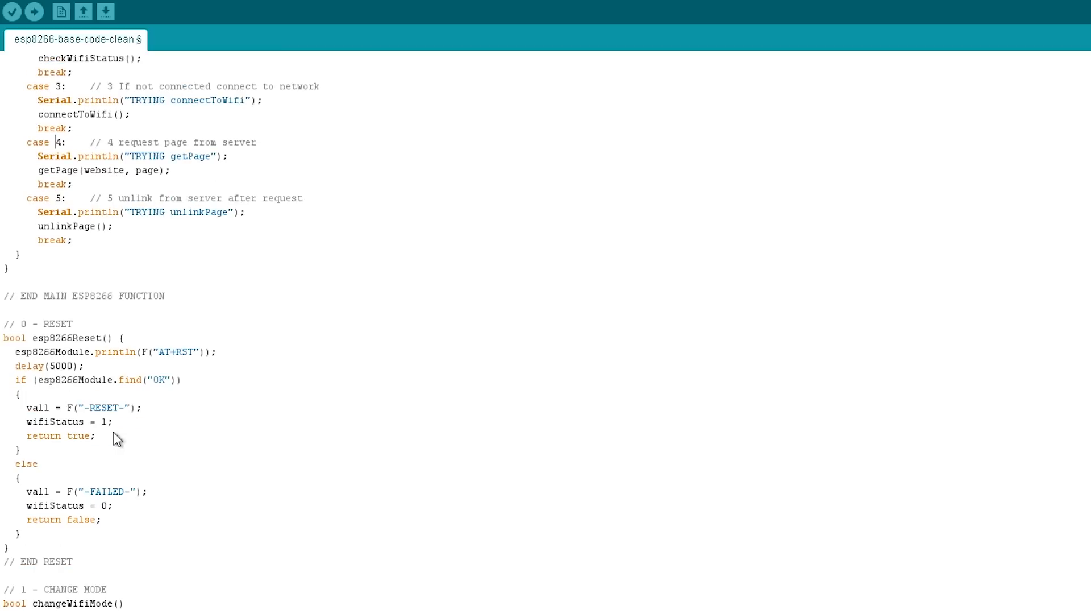
{"action": "mouse_move", "coordinate": [55, 353]}
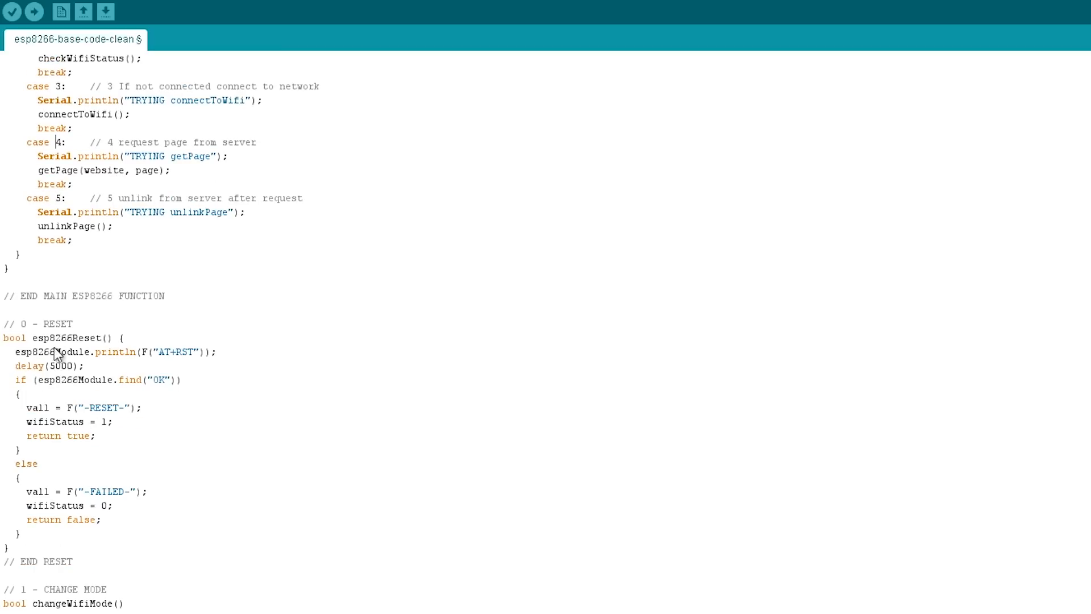
{"action": "mouse_move", "coordinate": [84, 348]}
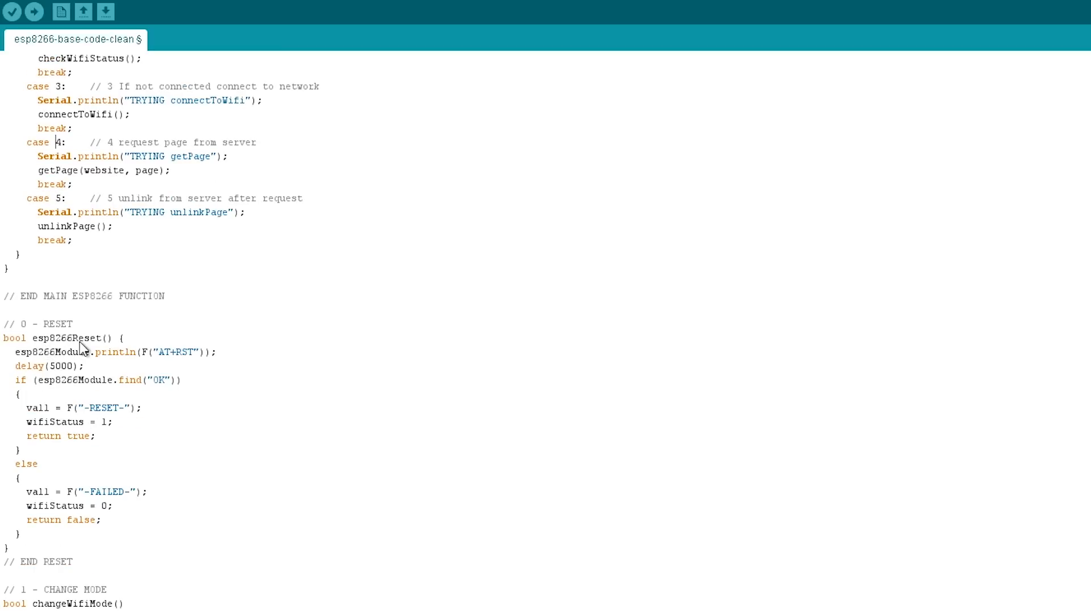
{"action": "mouse_move", "coordinate": [181, 365]}
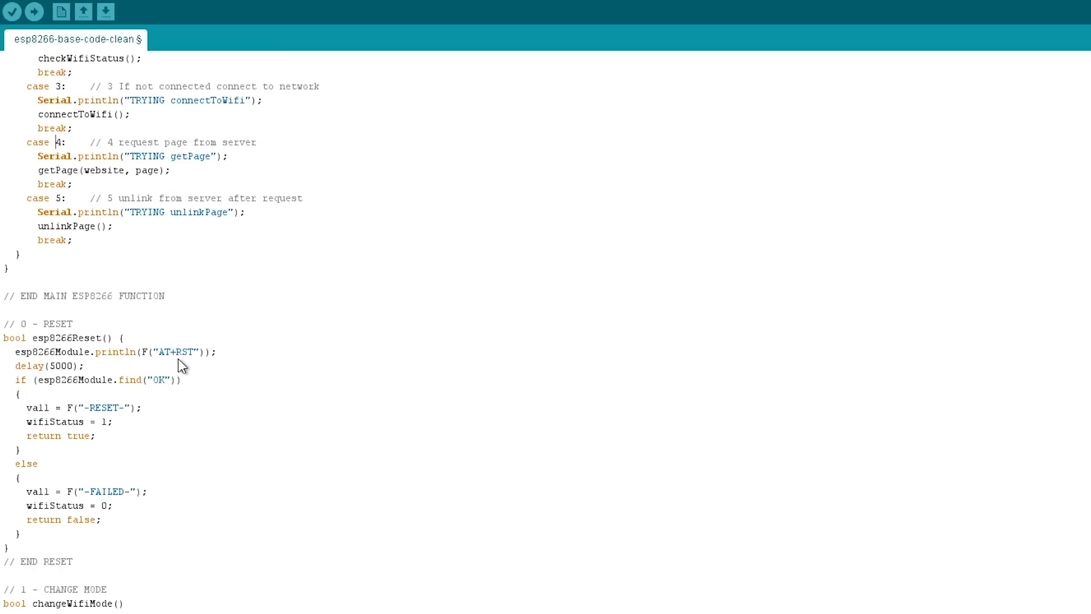
{"action": "mouse_move", "coordinate": [89, 364]}
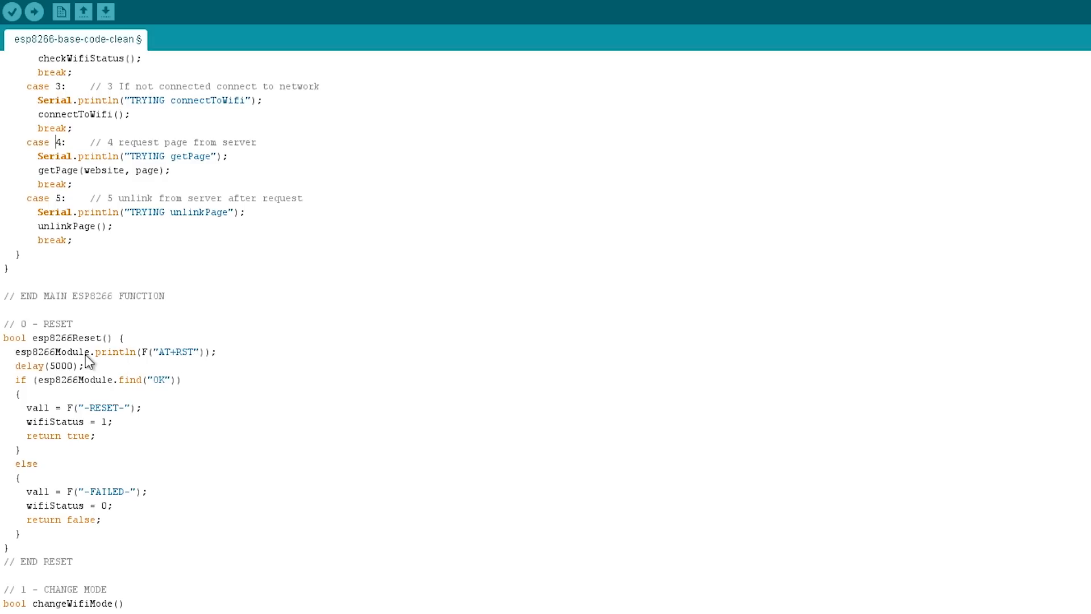
{"action": "mouse_move", "coordinate": [194, 361]}
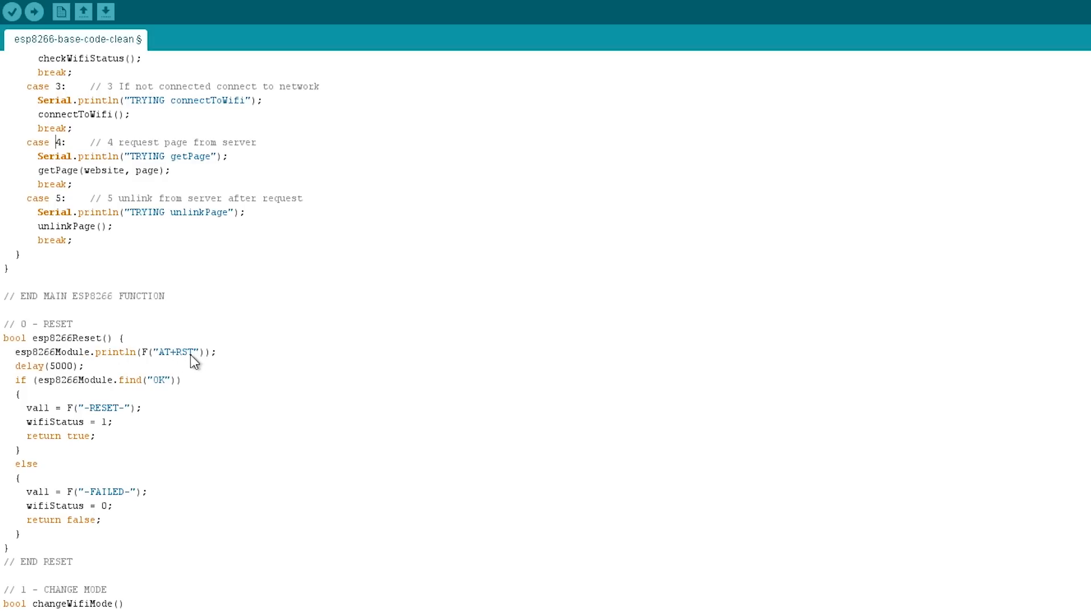
{"action": "mouse_move", "coordinate": [61, 394]}
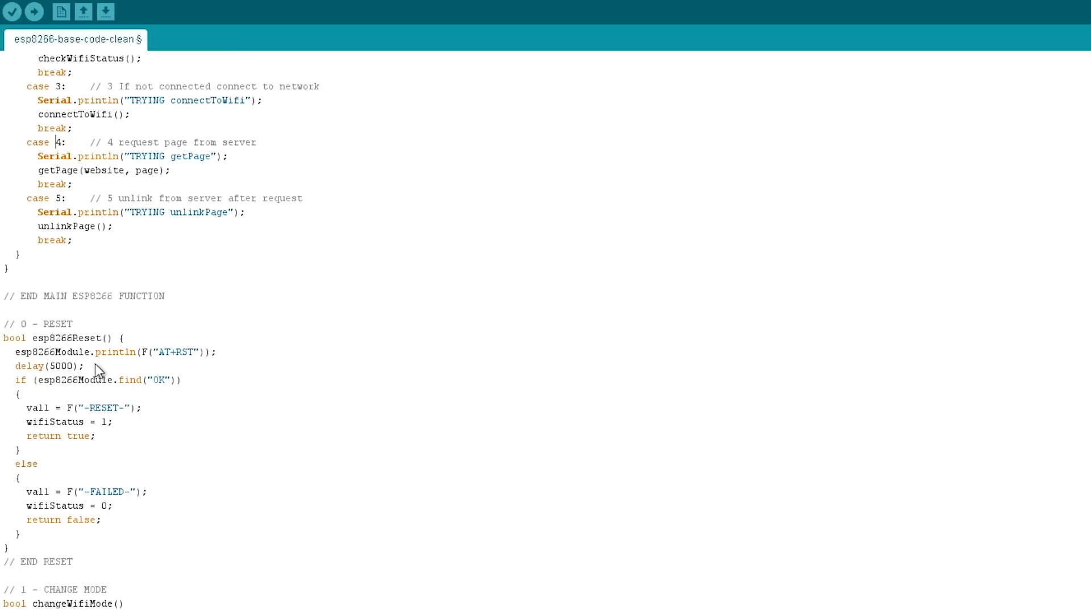
{"action": "mouse_move", "coordinate": [114, 375]}
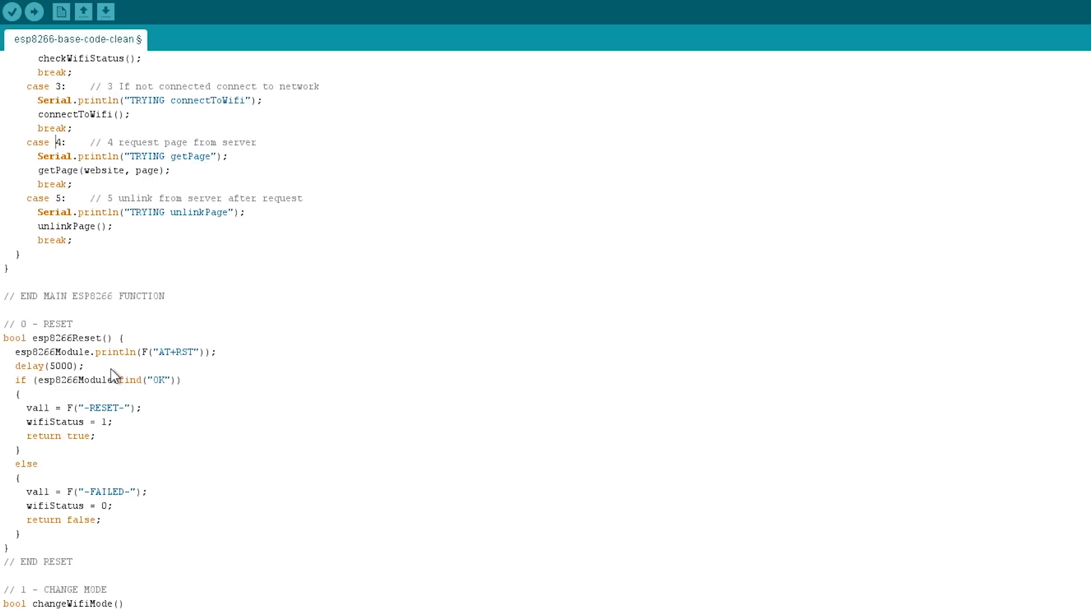
{"action": "mouse_move", "coordinate": [50, 393]}
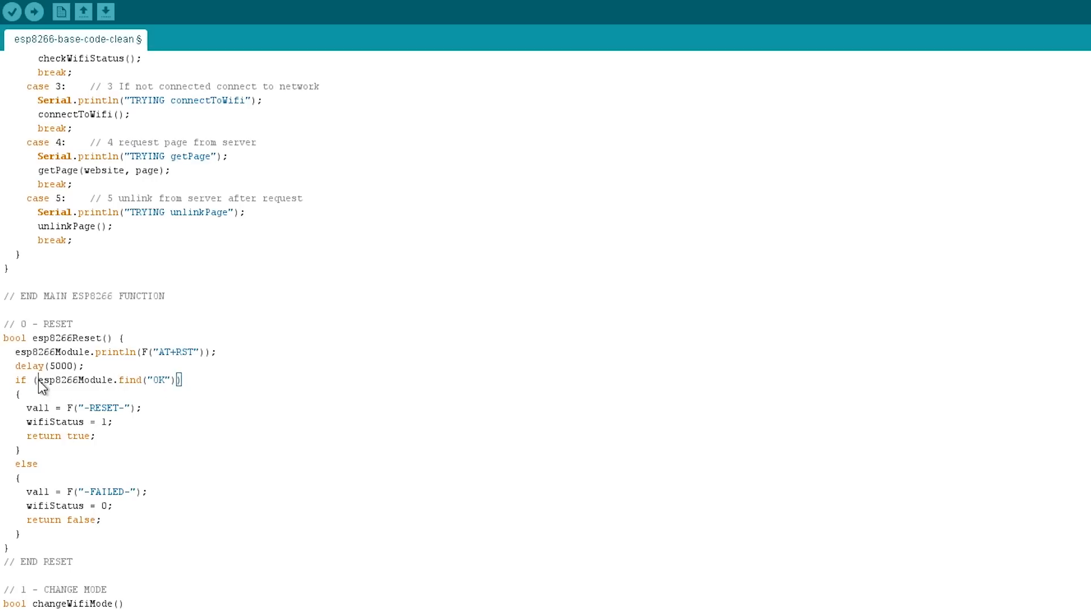
Highlight esp8266Reset's find("OK") condition and its wifiStatus = 1 statement.
{"action": "left_click_drag", "start_coordinate": [38, 379], "coordinate": [173, 379]}
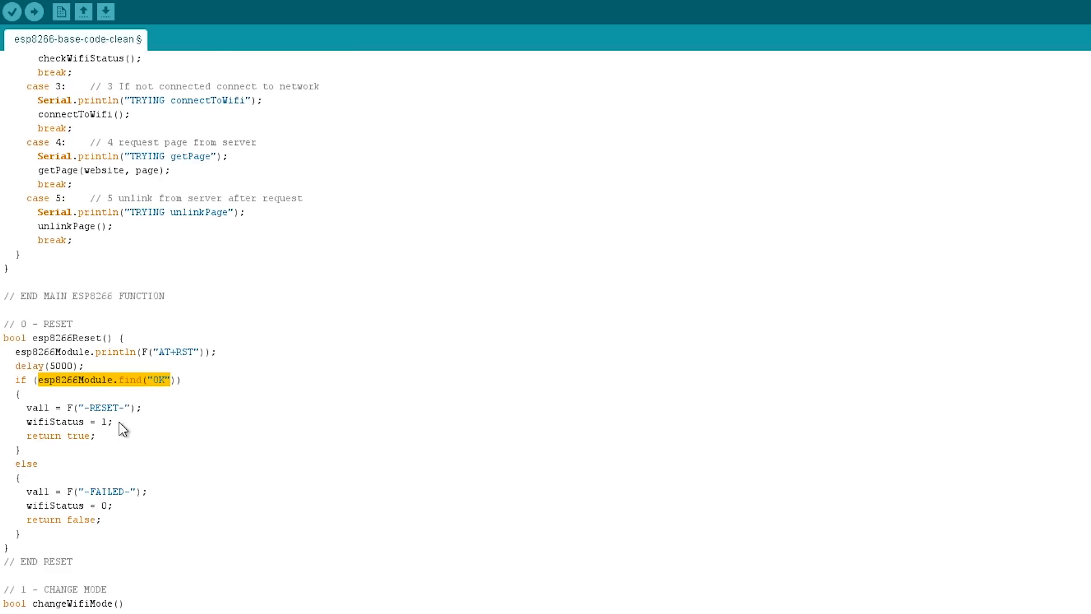
{"action": "mouse_move", "coordinate": [106, 438]}
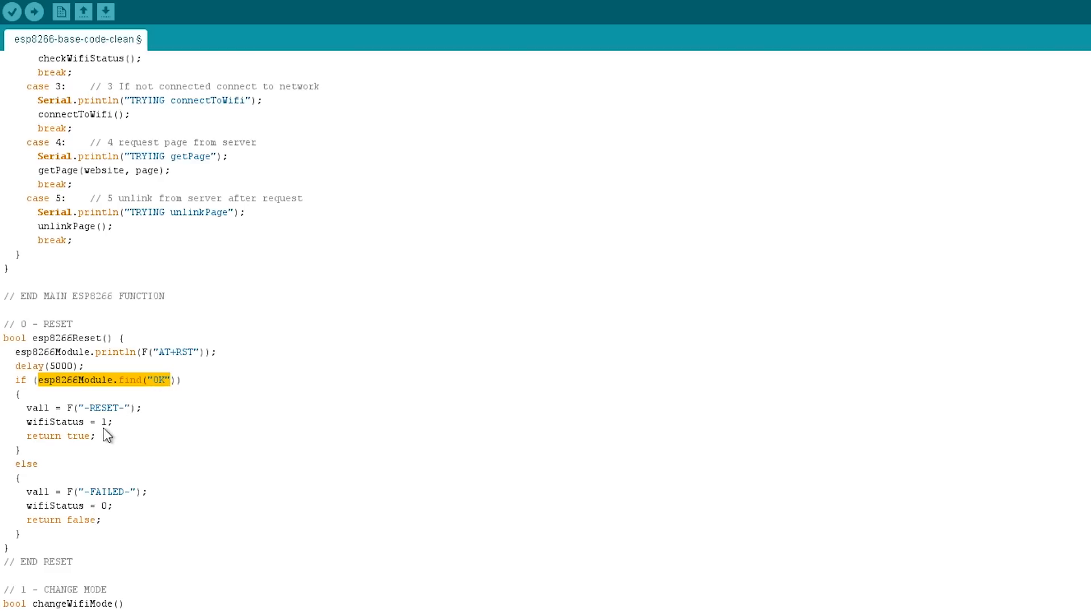
{"action": "double_click", "coordinate": [59, 422]}
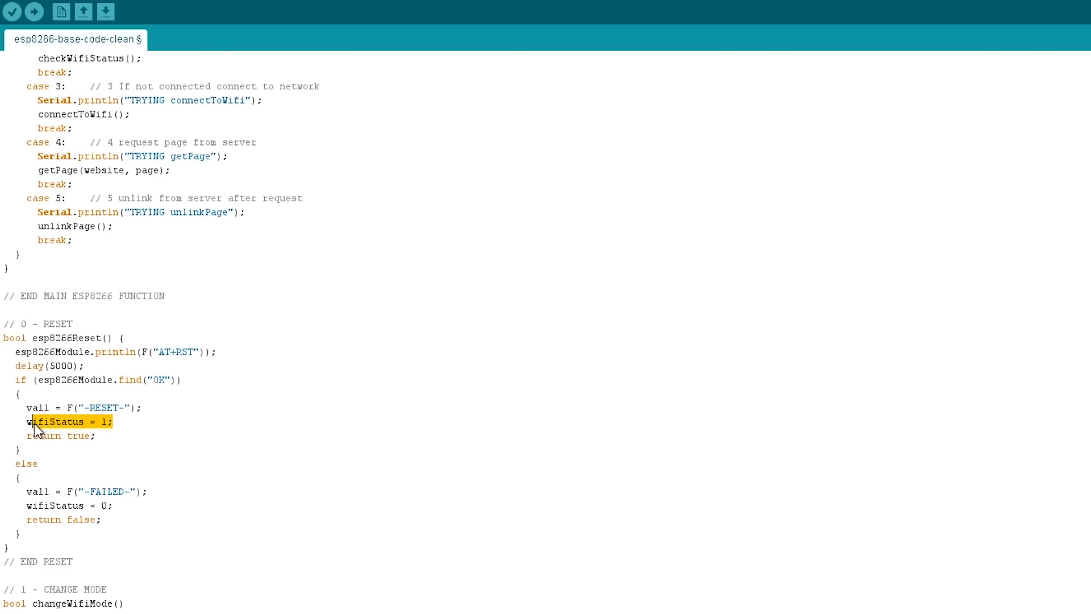
Scroll past esp8266Reset to changeWifiMode's AT+CWMODE checks and checkWifiStatus's AT+CWJAP? query.
{"action": "scroll", "scroll_direction": "down", "scroll_amount": 3}
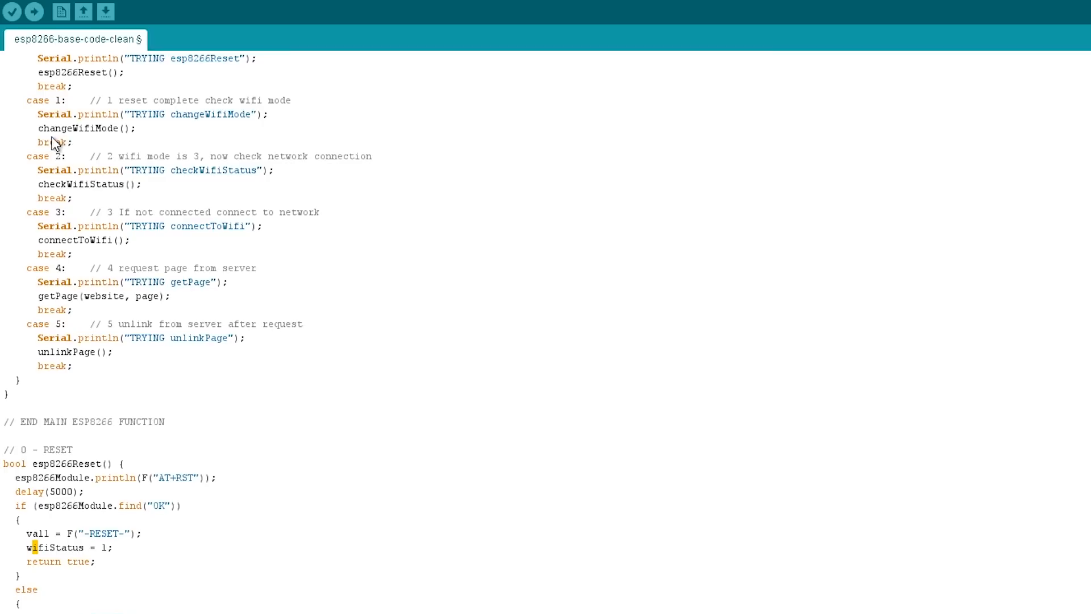
{"action": "scroll", "scroll_direction": "down", "scroll_amount": 3}
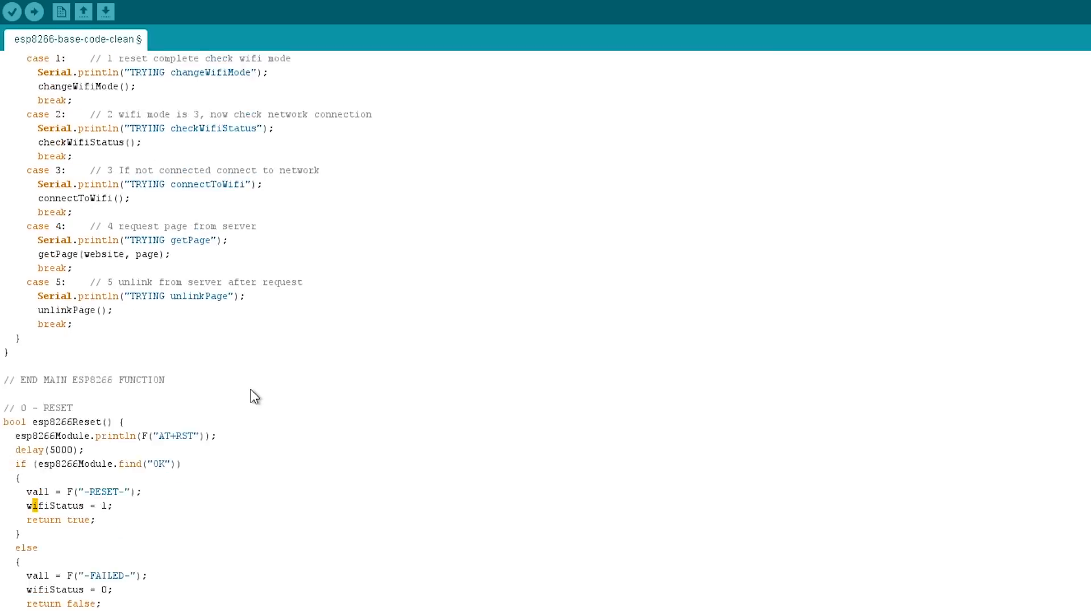
{"action": "scroll", "scroll_direction": "down", "scroll_amount": 3}
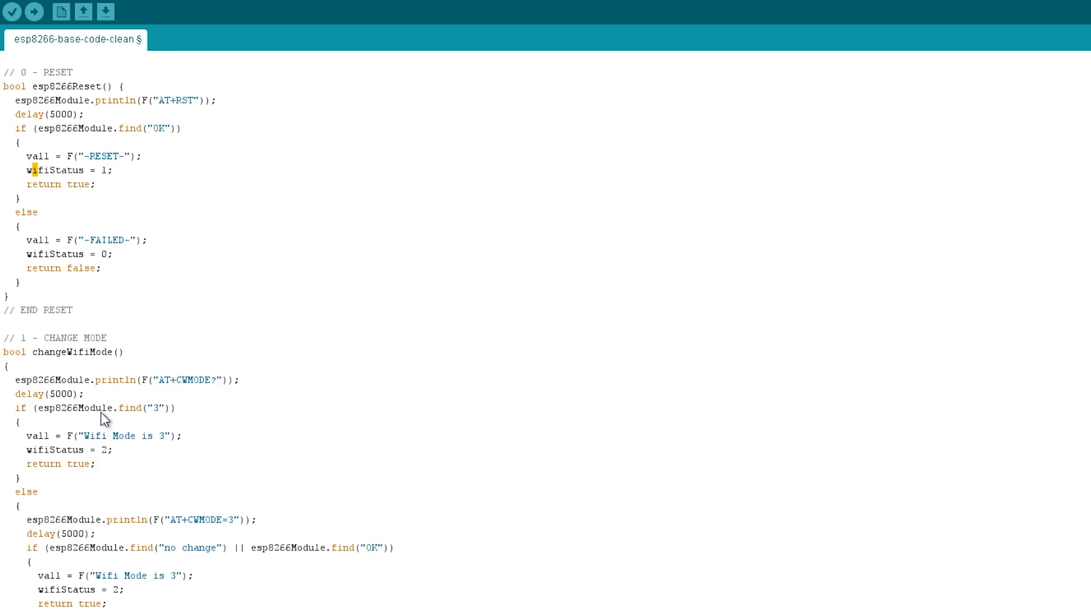
{"action": "scroll", "scroll_direction": "down", "scroll_amount": 3}
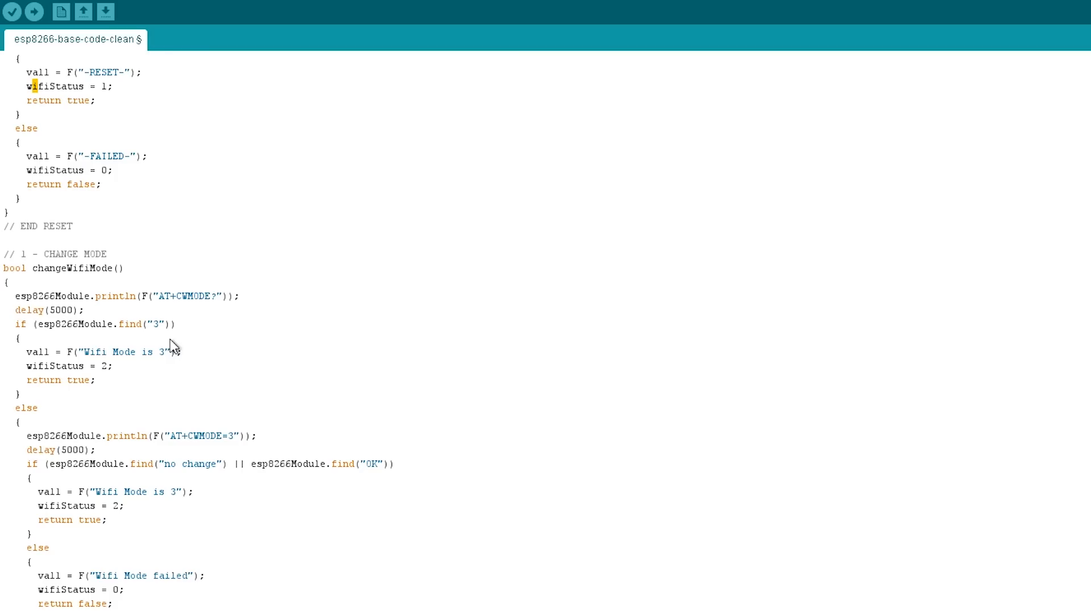
{"action": "mouse_move", "coordinate": [217, 317]}
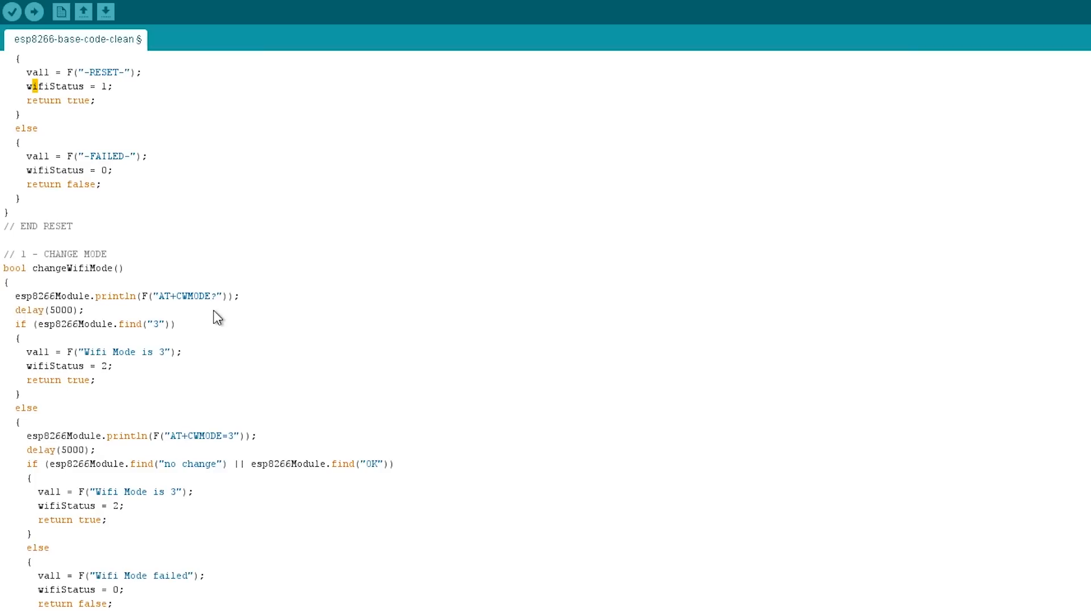
{"action": "scroll", "scroll_direction": "down", "scroll_amount": 3}
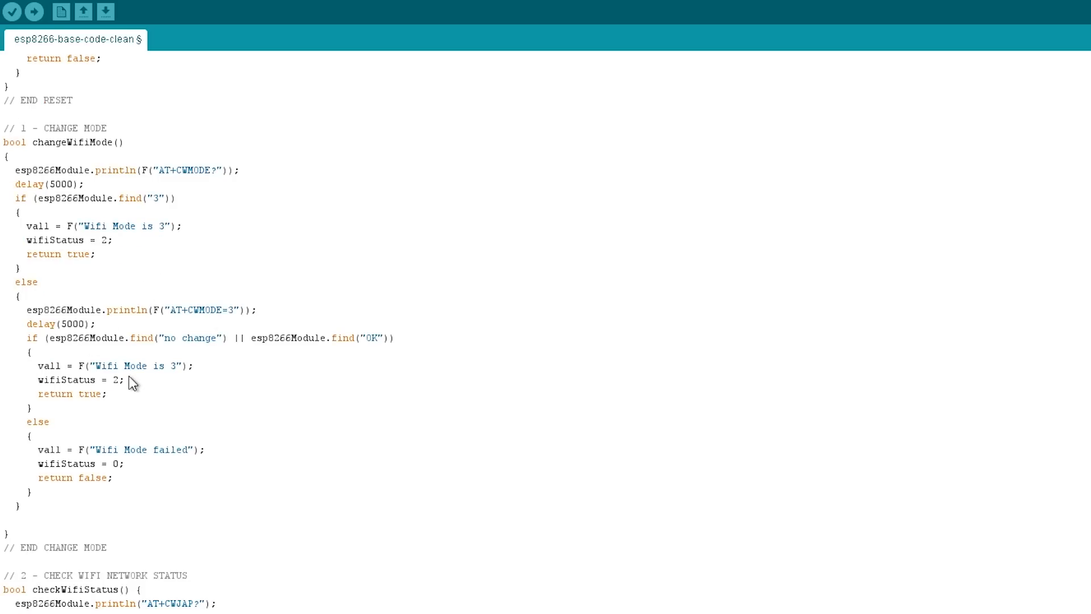
{"action": "mouse_move", "coordinate": [134, 468]}
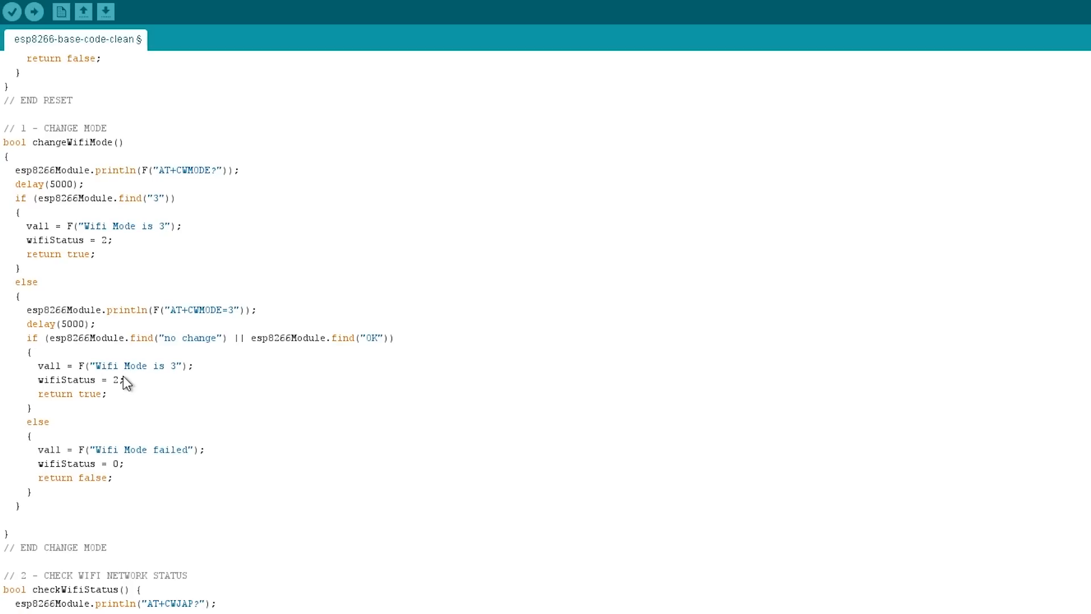
{"action": "scroll", "scroll_direction": "down", "scroll_amount": 3}
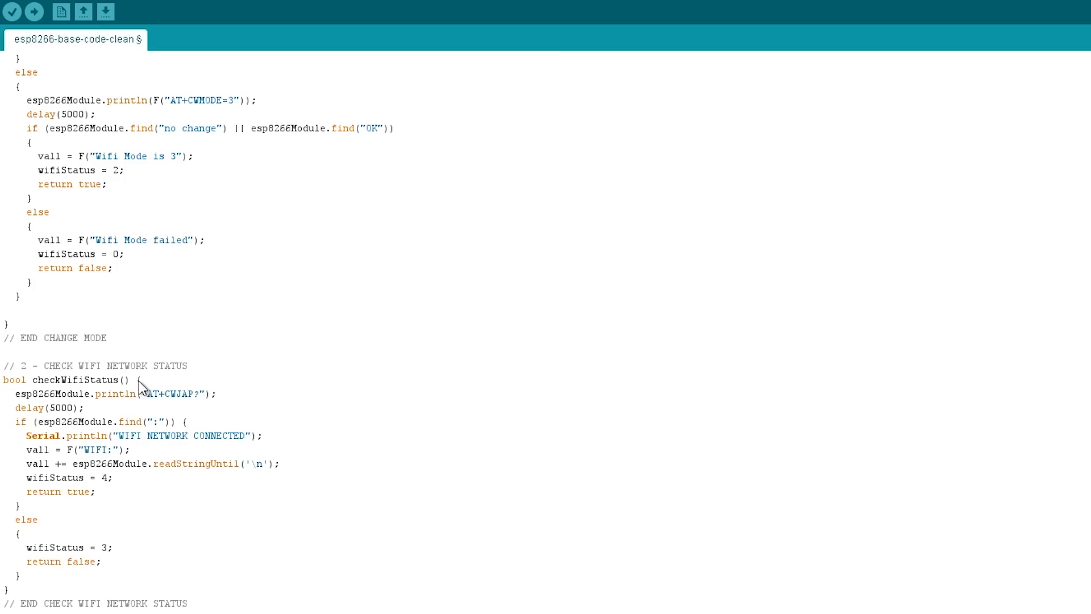
Scroll to show connectToWifi's AT+CWJAP command and getPage's TCP start and GET request.
{"action": "scroll", "scroll_direction": "down", "scroll_amount": 3}
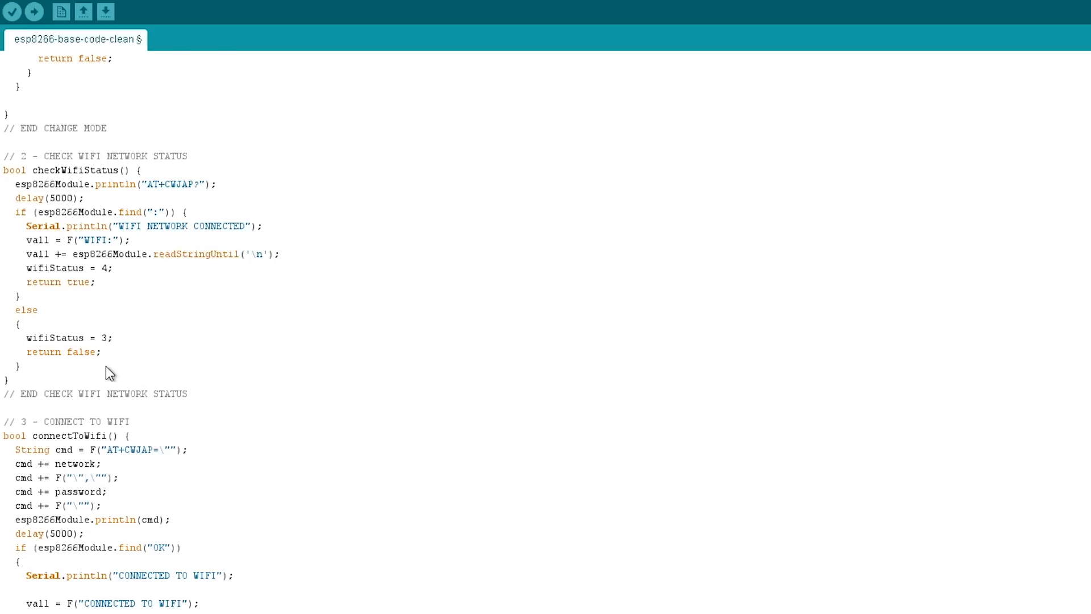
{"action": "mouse_move", "coordinate": [114, 289]}
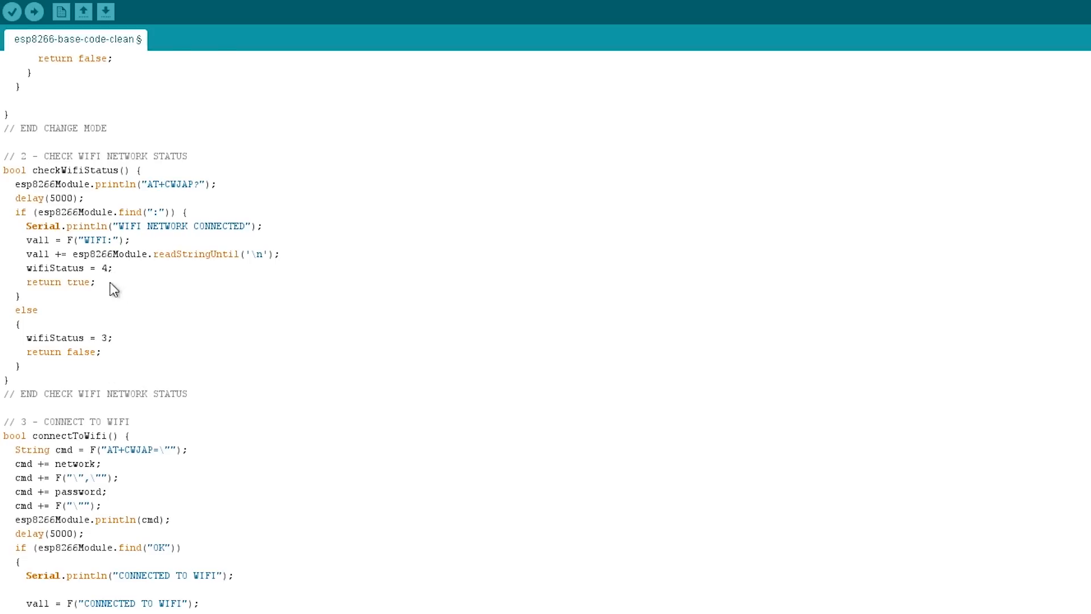
{"action": "mouse_move", "coordinate": [148, 458]}
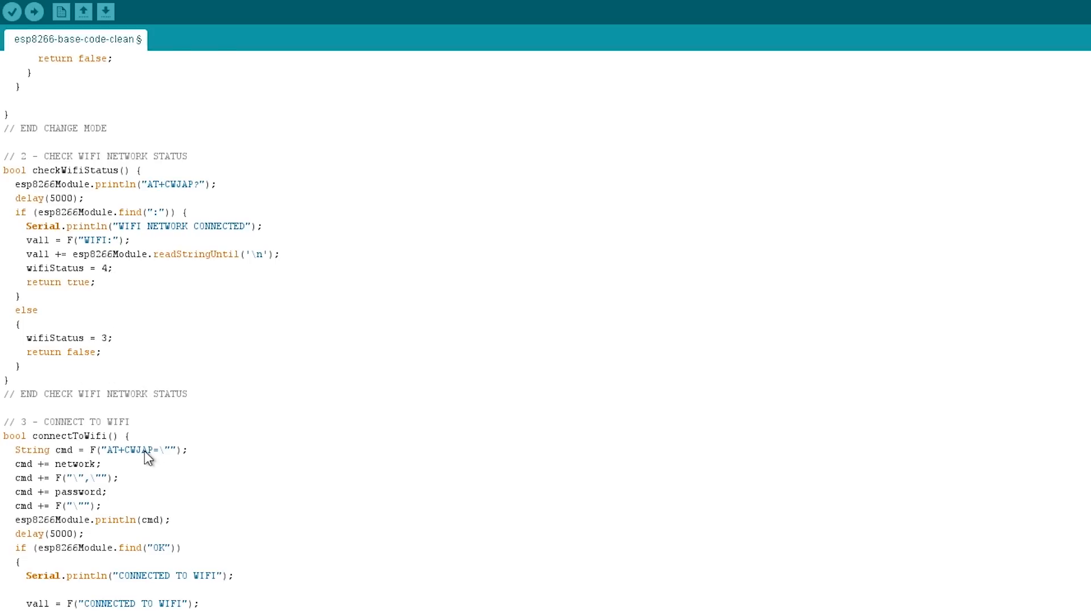
{"action": "scroll", "scroll_direction": "down", "scroll_amount": 3}
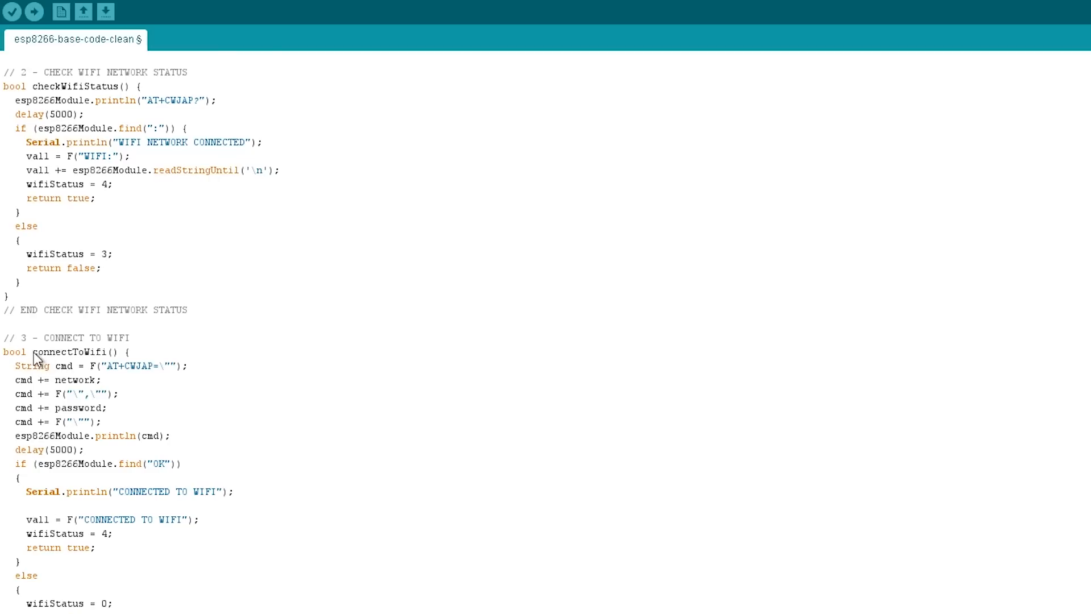
{"action": "scroll", "scroll_direction": "down", "scroll_amount": 3}
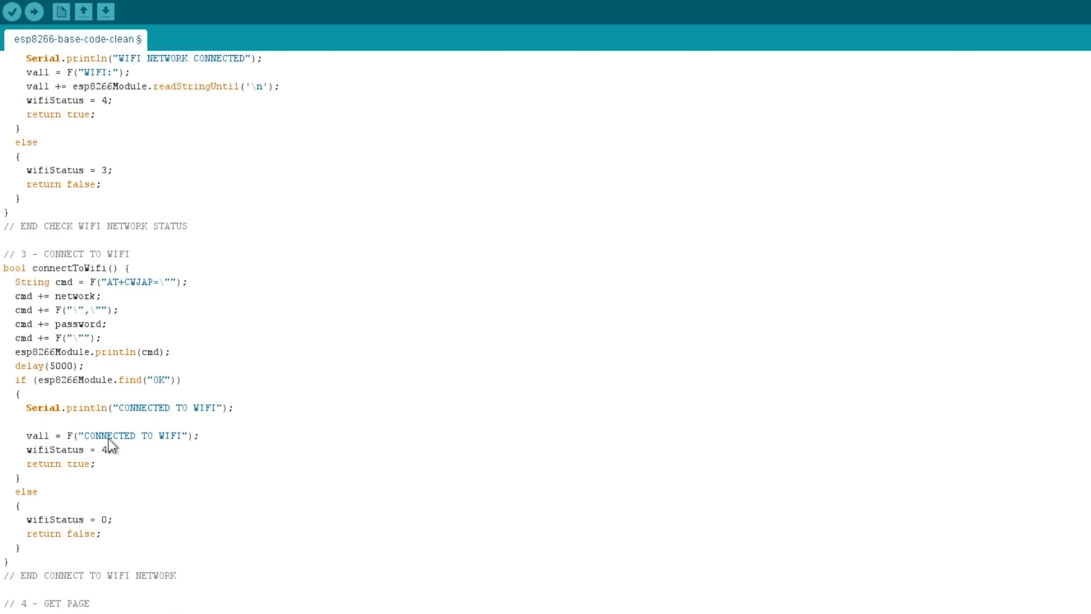
{"action": "mouse_move", "coordinate": [109, 456]}
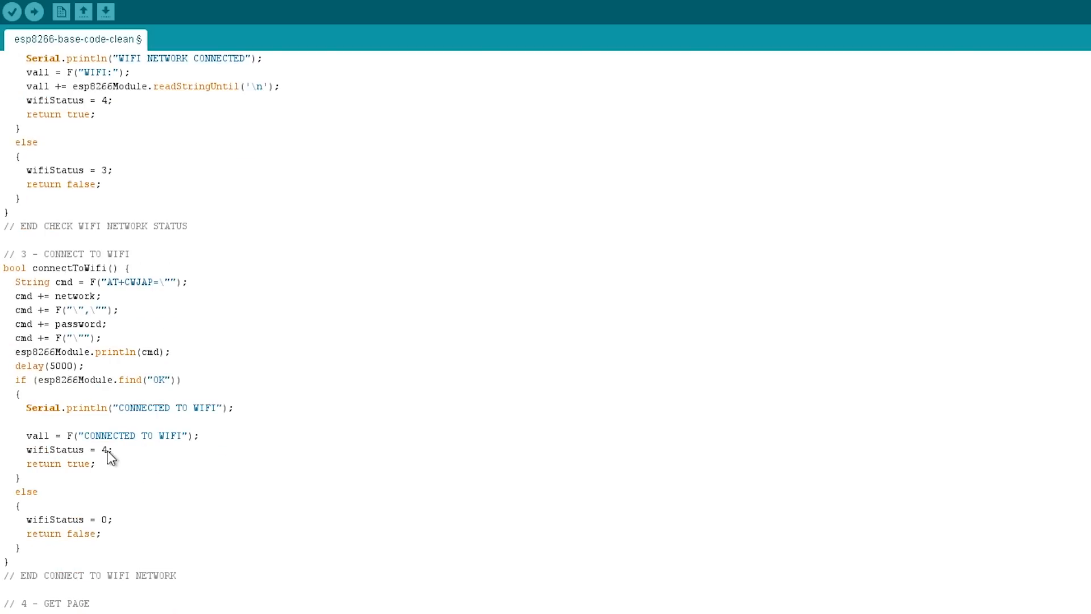
{"action": "mouse_move", "coordinate": [111, 527]}
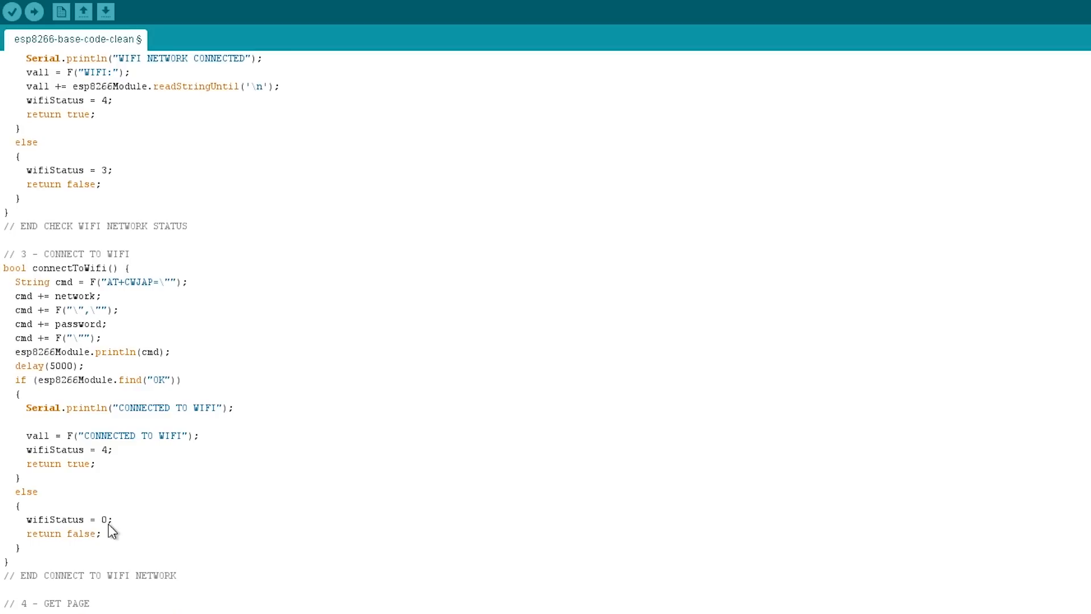
{"action": "scroll", "scroll_direction": "down", "scroll_amount": 3}
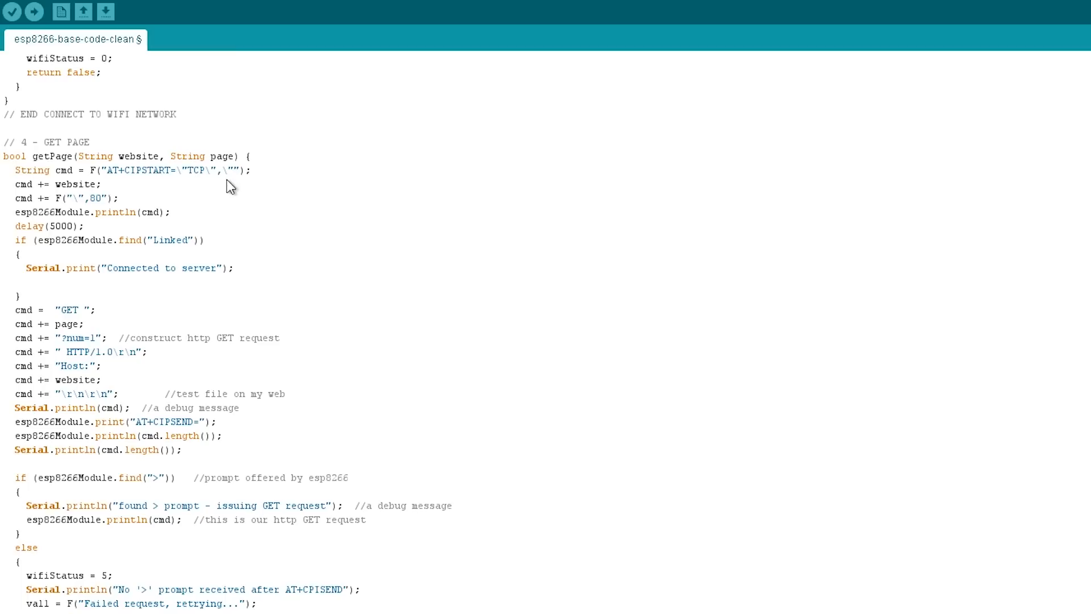
{"action": "mouse_move", "coordinate": [27, 356]}
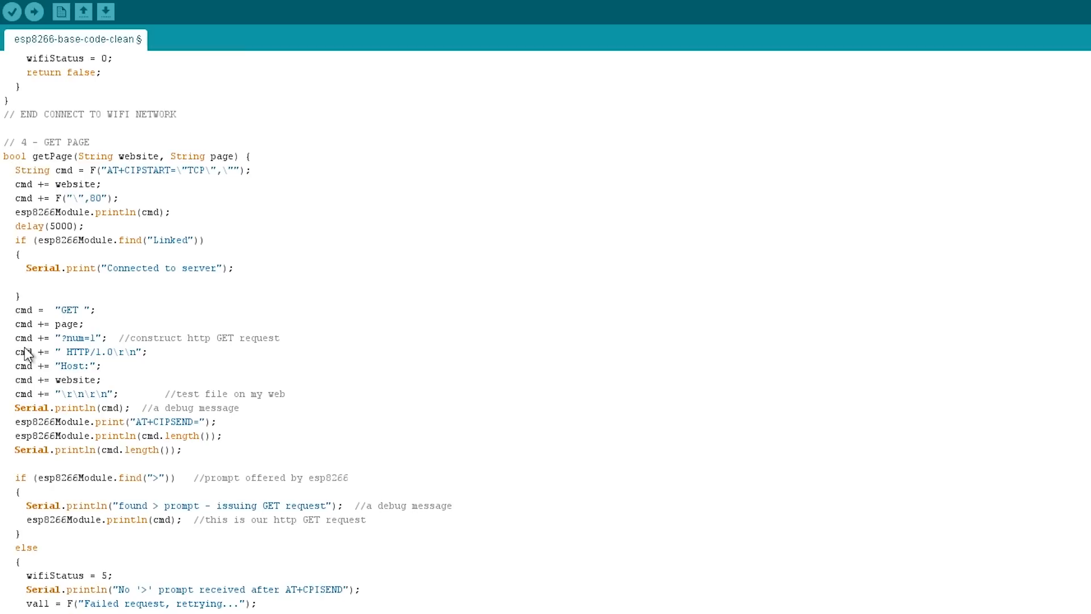
{"action": "mouse_move", "coordinate": [60, 363]}
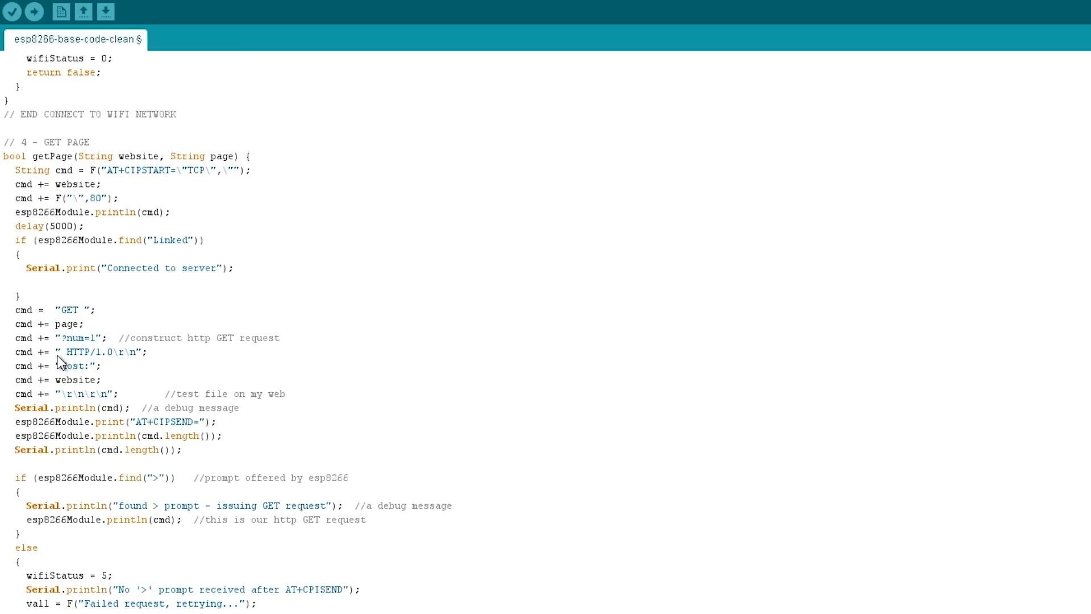
Scroll to getPage's AT+CIPSEND step, failed-prompt branch and splitToVal response parsing.
{"action": "scroll", "scroll_direction": "down", "scroll_amount": 3}
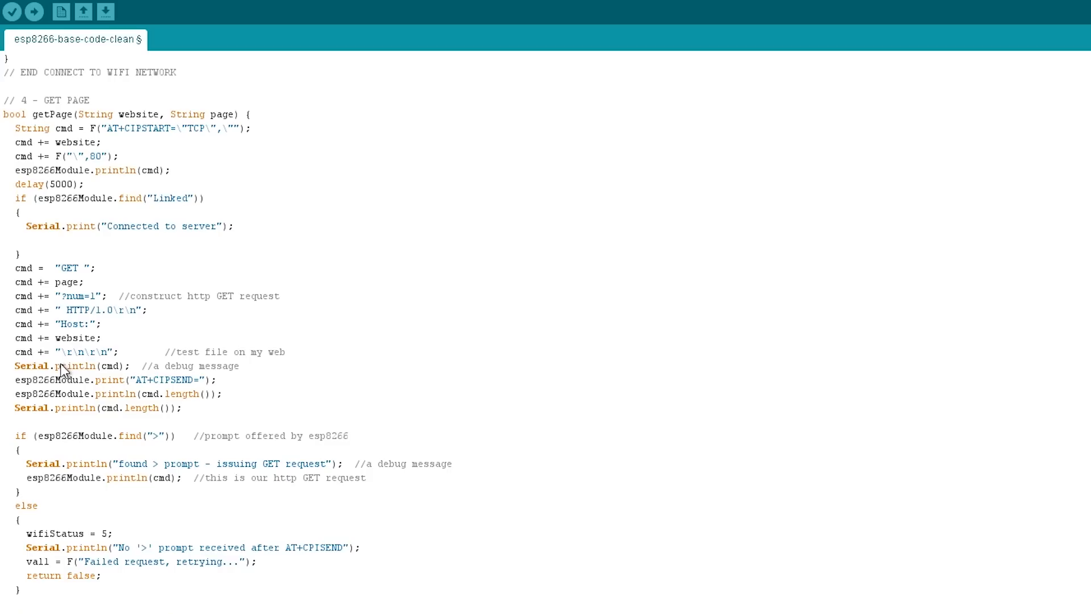
{"action": "scroll", "scroll_direction": "down", "scroll_amount": 3}
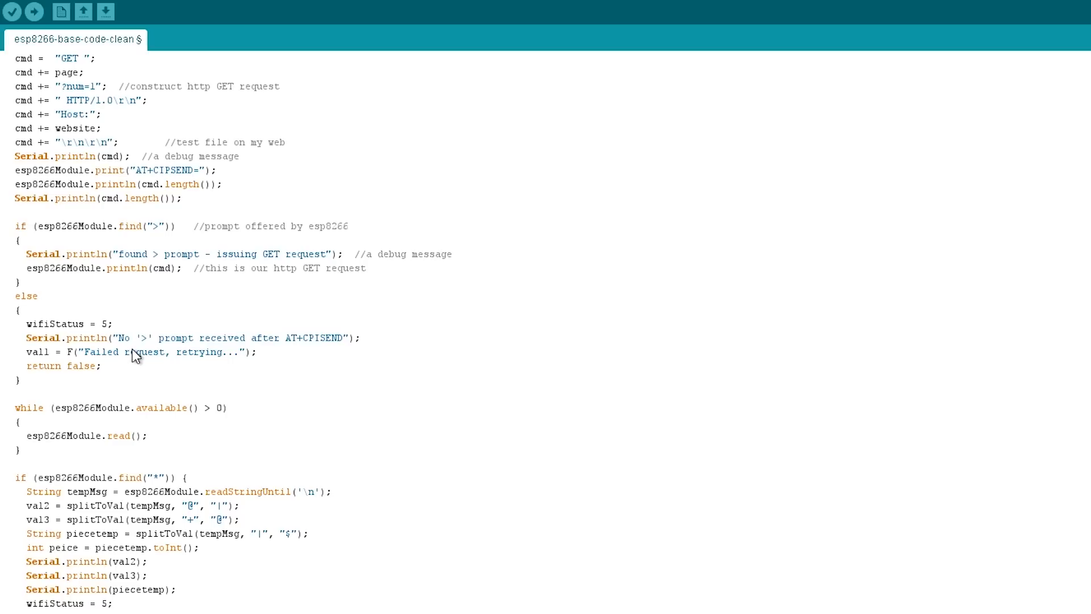
Scroll to the end of getPage and highlight the asterisk in the find("*") call.
{"action": "scroll", "scroll_direction": "down", "scroll_amount": 3}
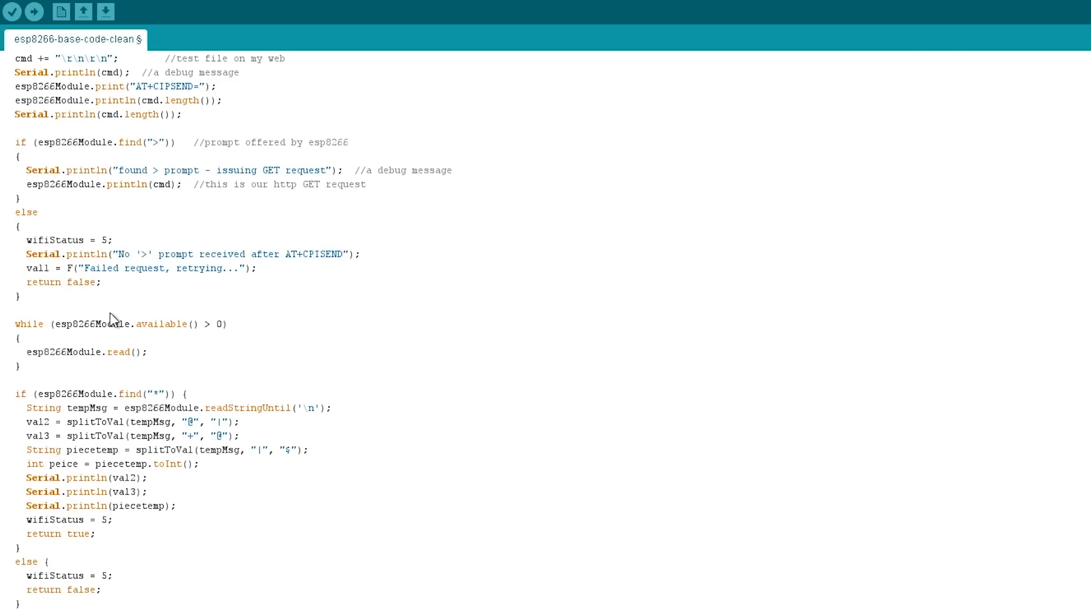
{"action": "mouse_move", "coordinate": [105, 320]}
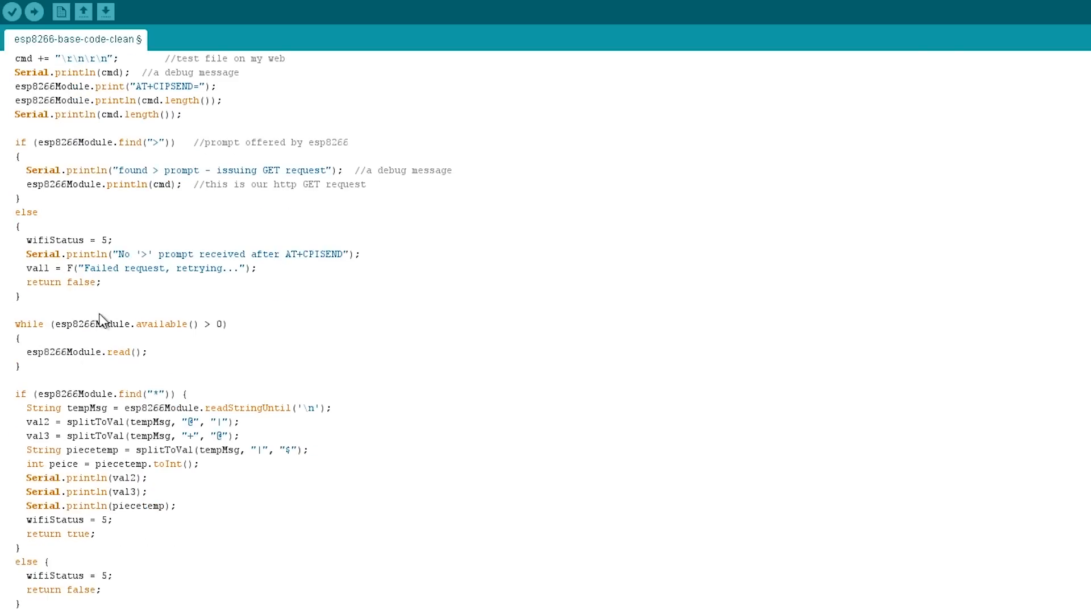
{"action": "mouse_move", "coordinate": [209, 365]}
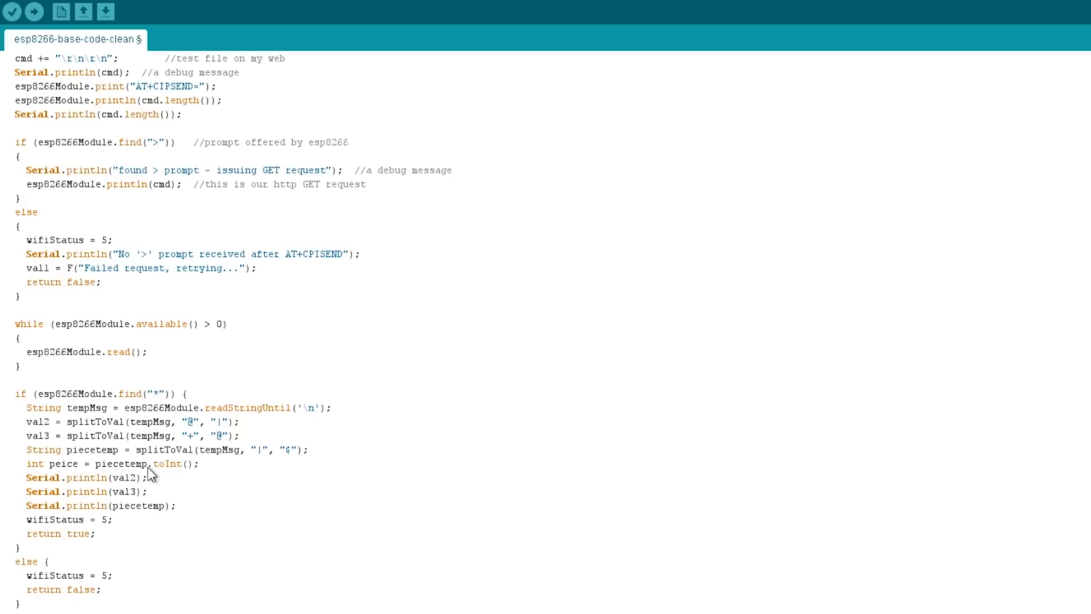
{"action": "mouse_move", "coordinate": [150, 473]}
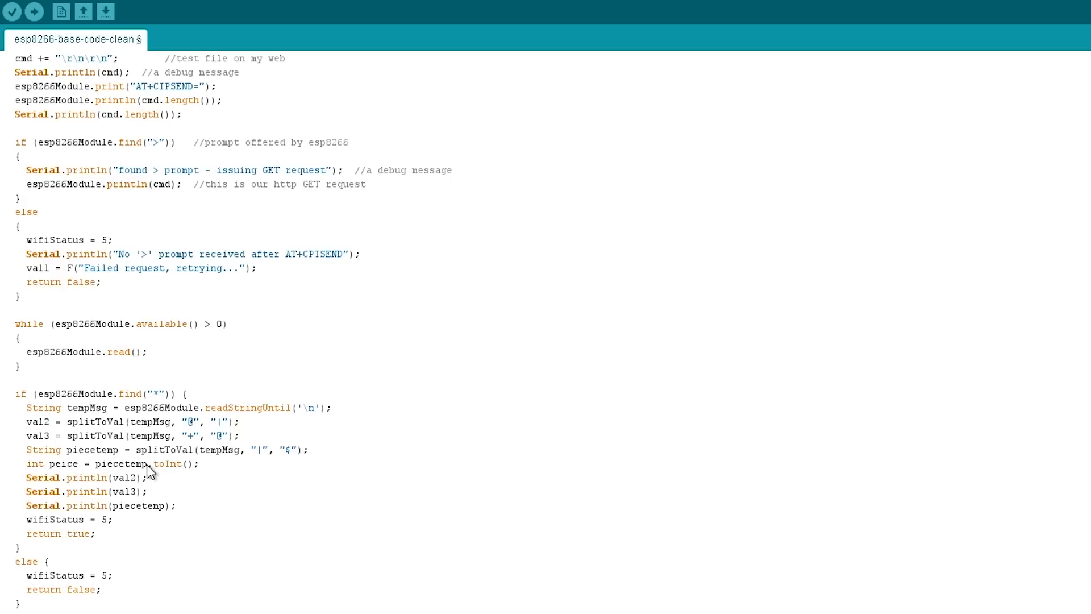
{"action": "mouse_move", "coordinate": [155, 403]}
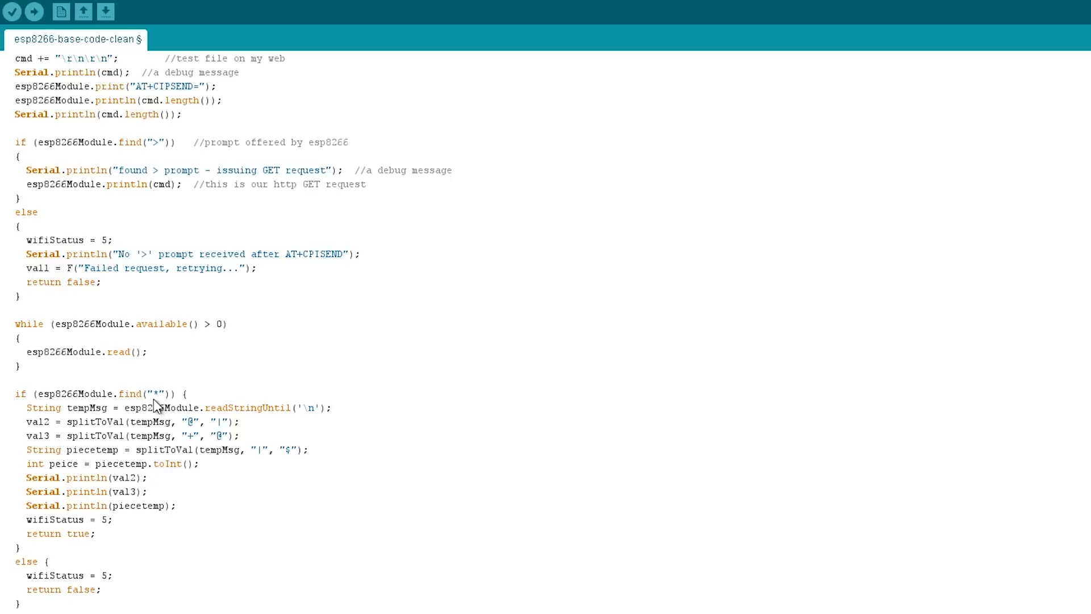
{"action": "double_click", "coordinate": [155, 394]}
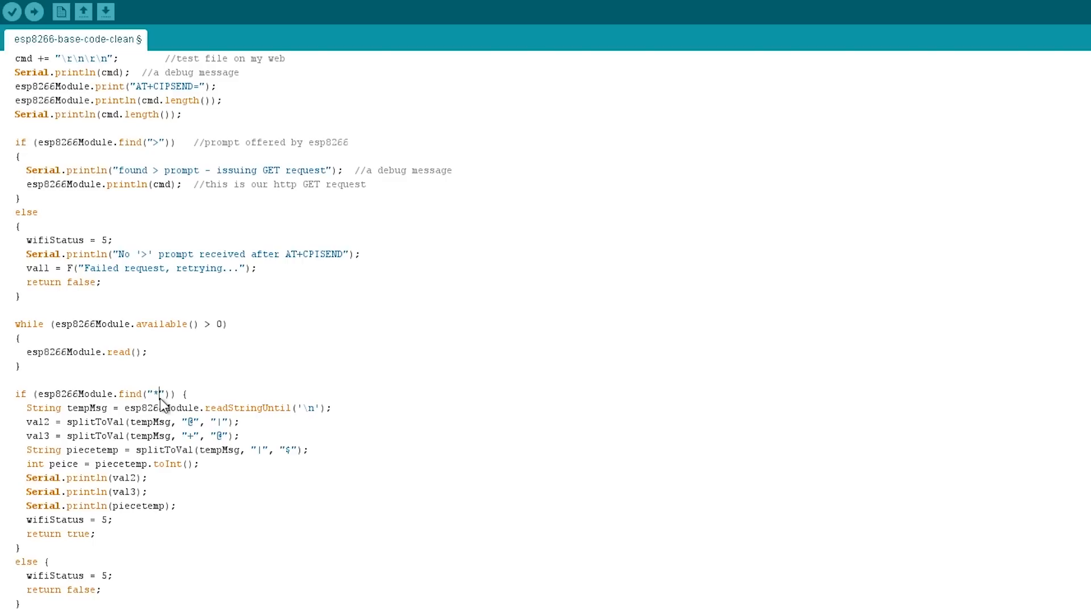
{"action": "mouse_move", "coordinate": [188, 433]}
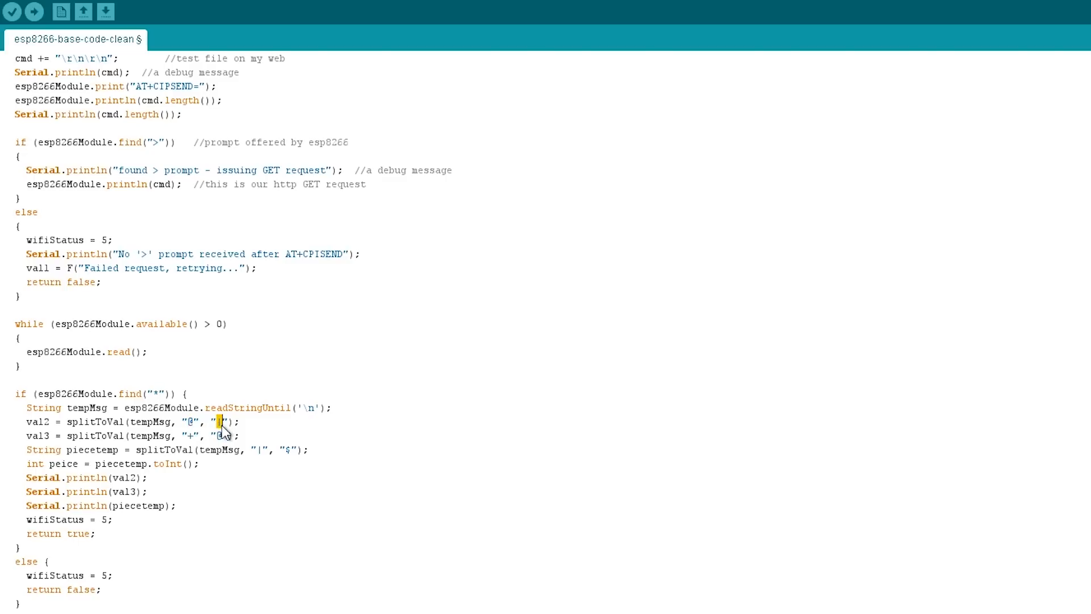
{"action": "mouse_move", "coordinate": [209, 445]}
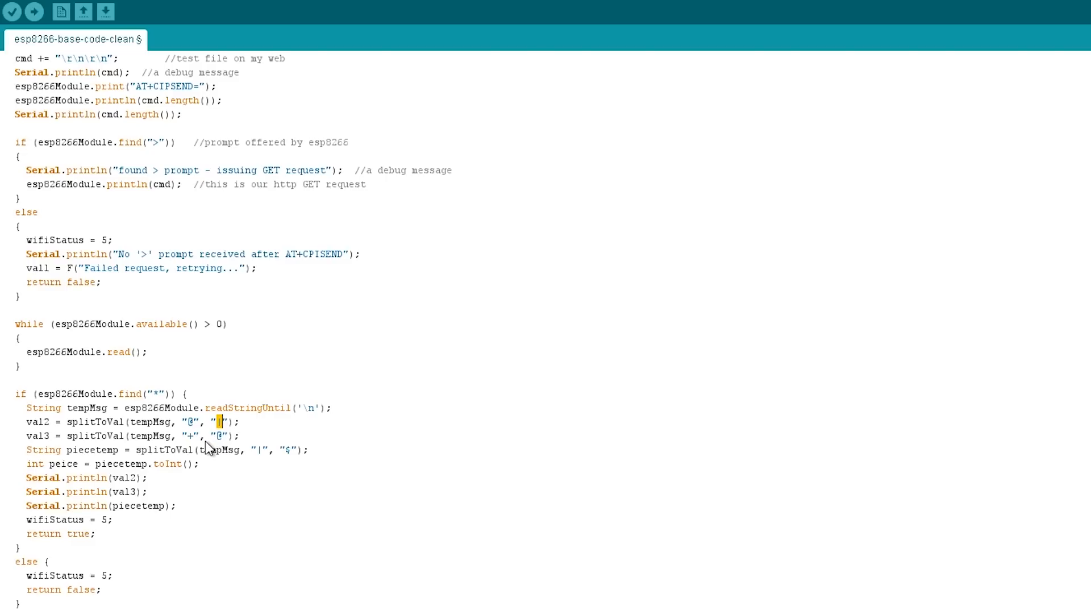
{"action": "mouse_move", "coordinate": [207, 447]}
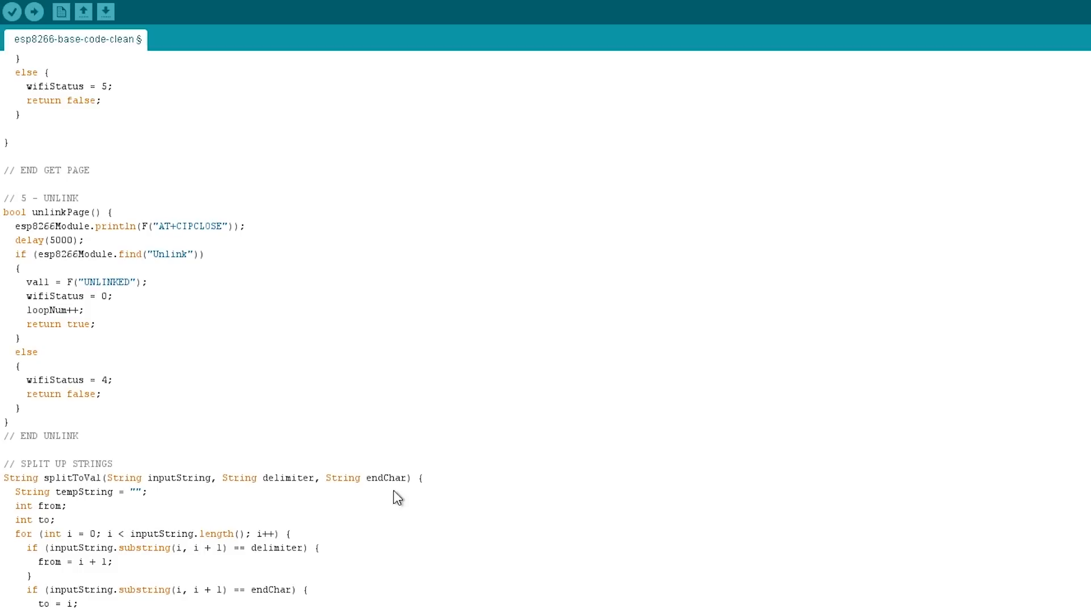
{"action": "mouse_move", "coordinate": [183, 495]}
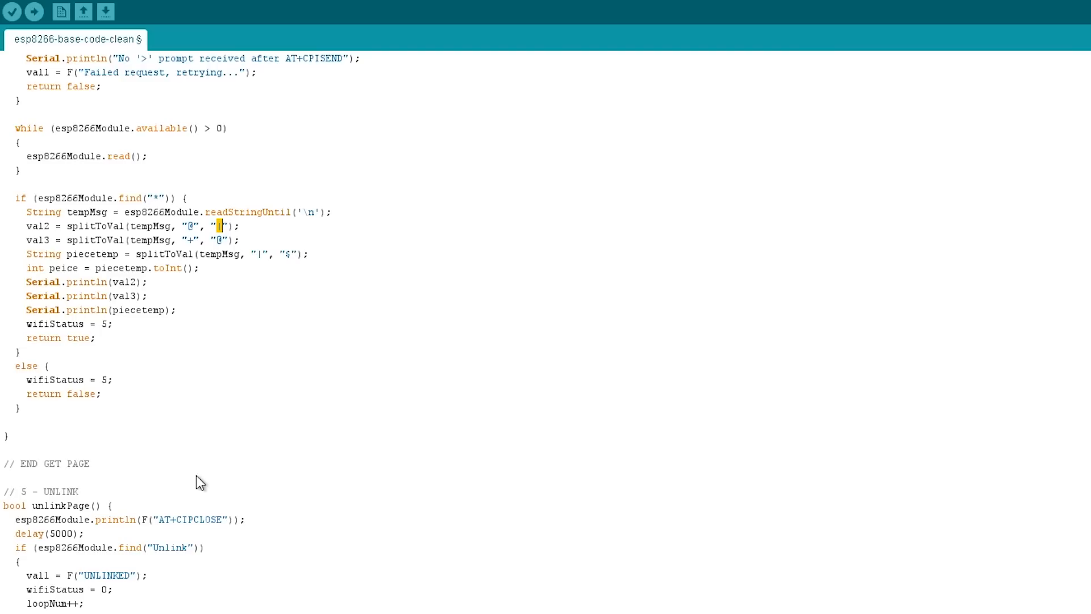
{"action": "mouse_move", "coordinate": [144, 506]}
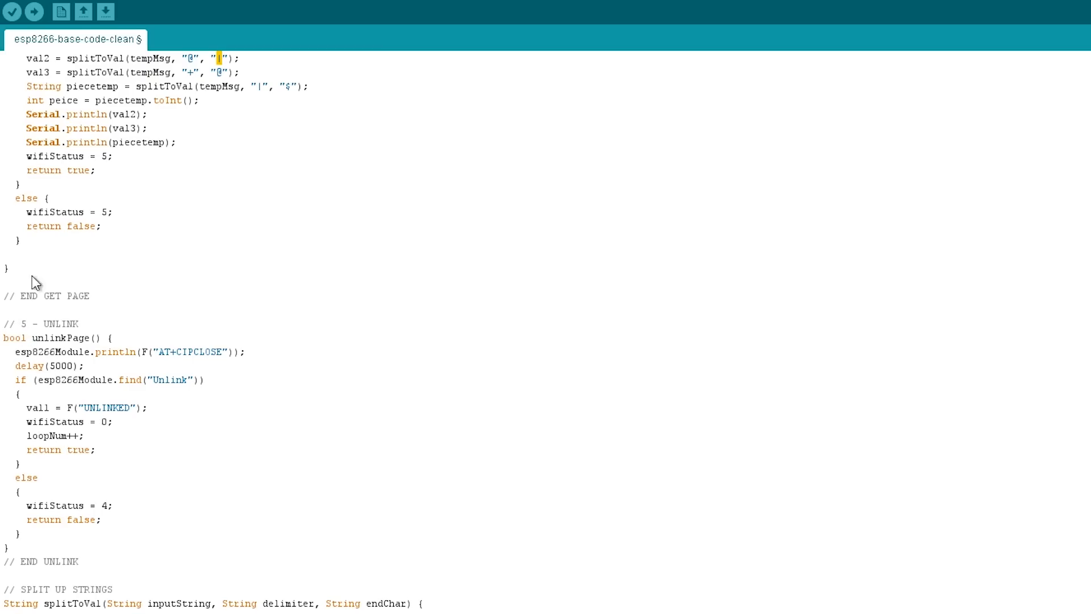
{"action": "mouse_move", "coordinate": [105, 167]}
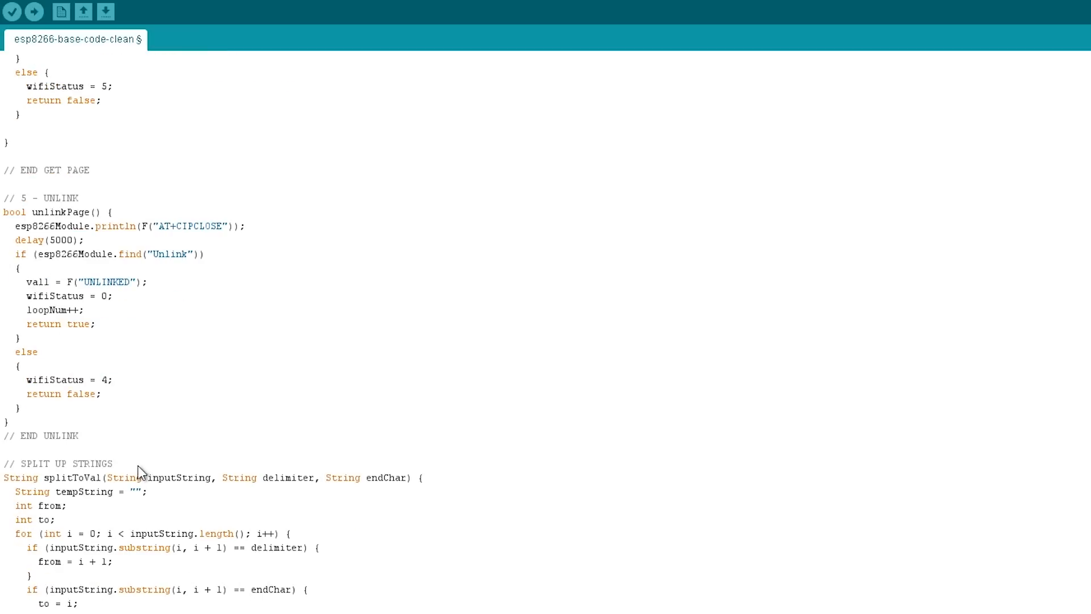
{"action": "mouse_move", "coordinate": [102, 361]}
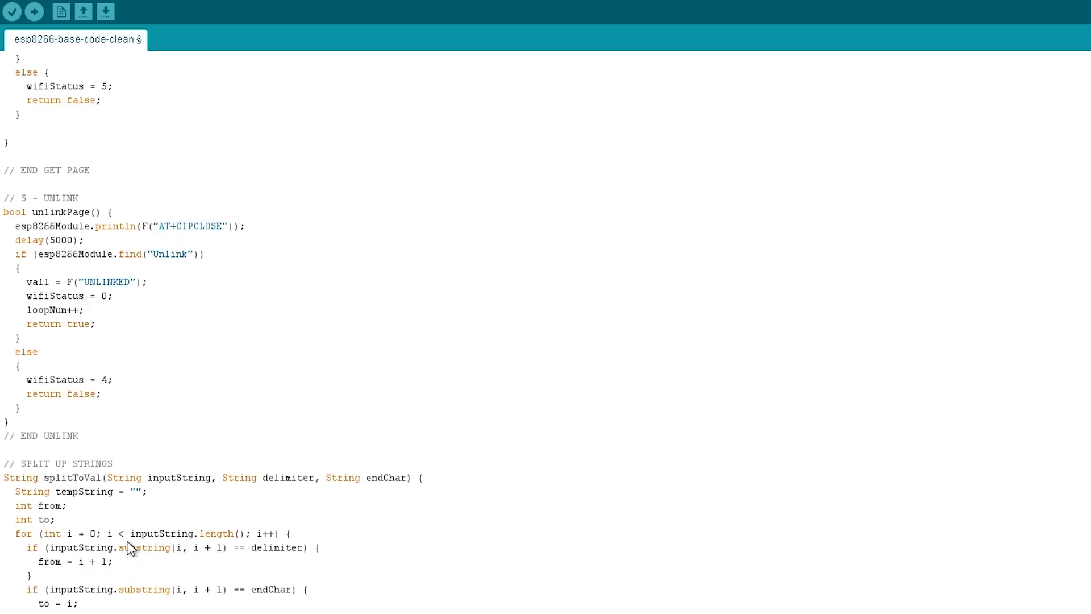
{"action": "mouse_move", "coordinate": [295, 417]}
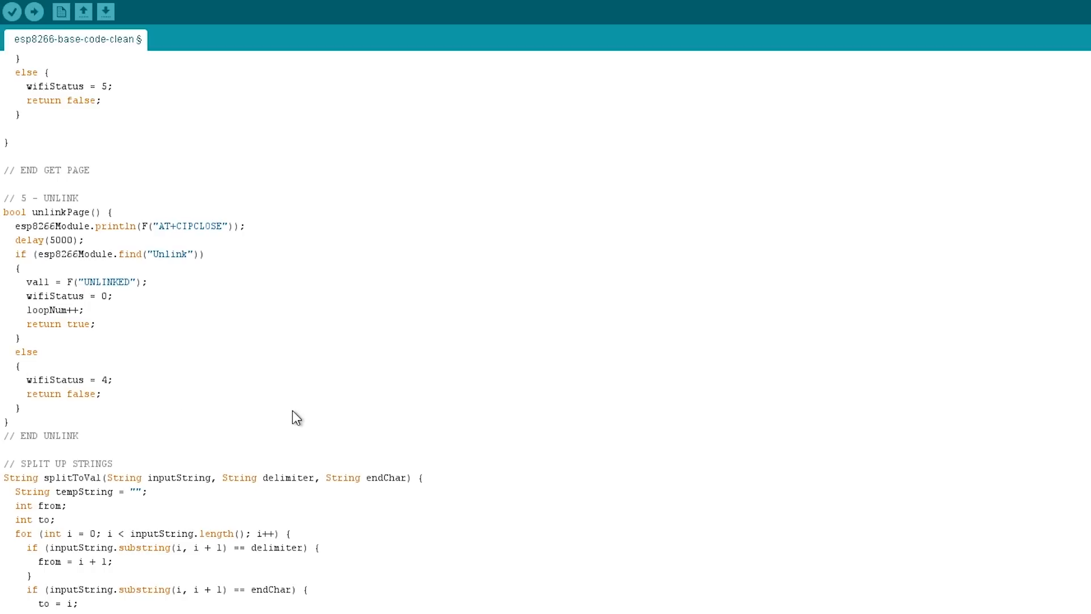
{"action": "scroll", "scroll_direction": "up", "scroll_amount": 3}
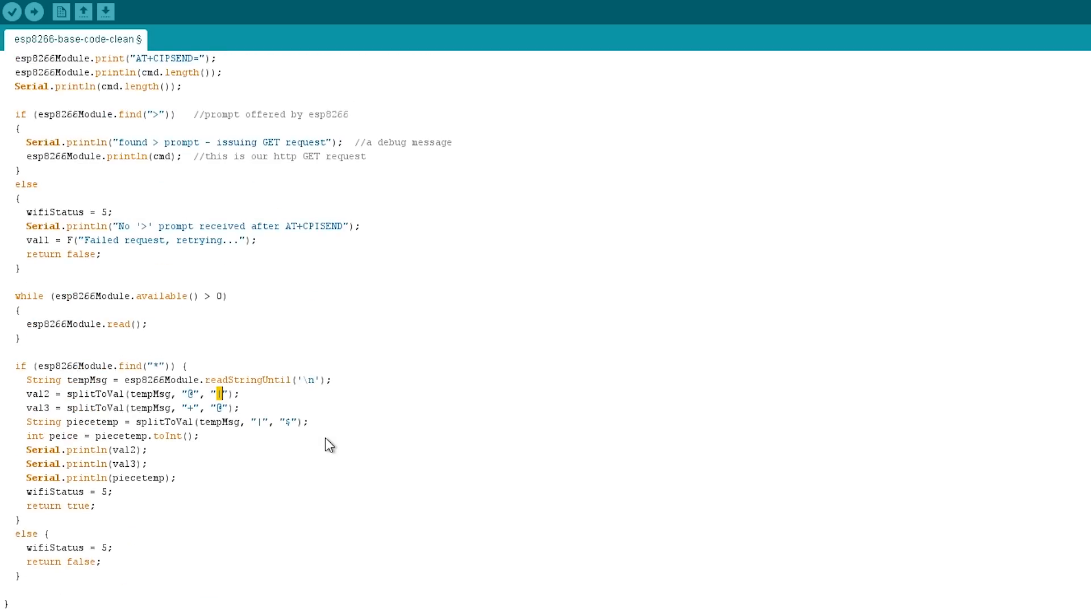